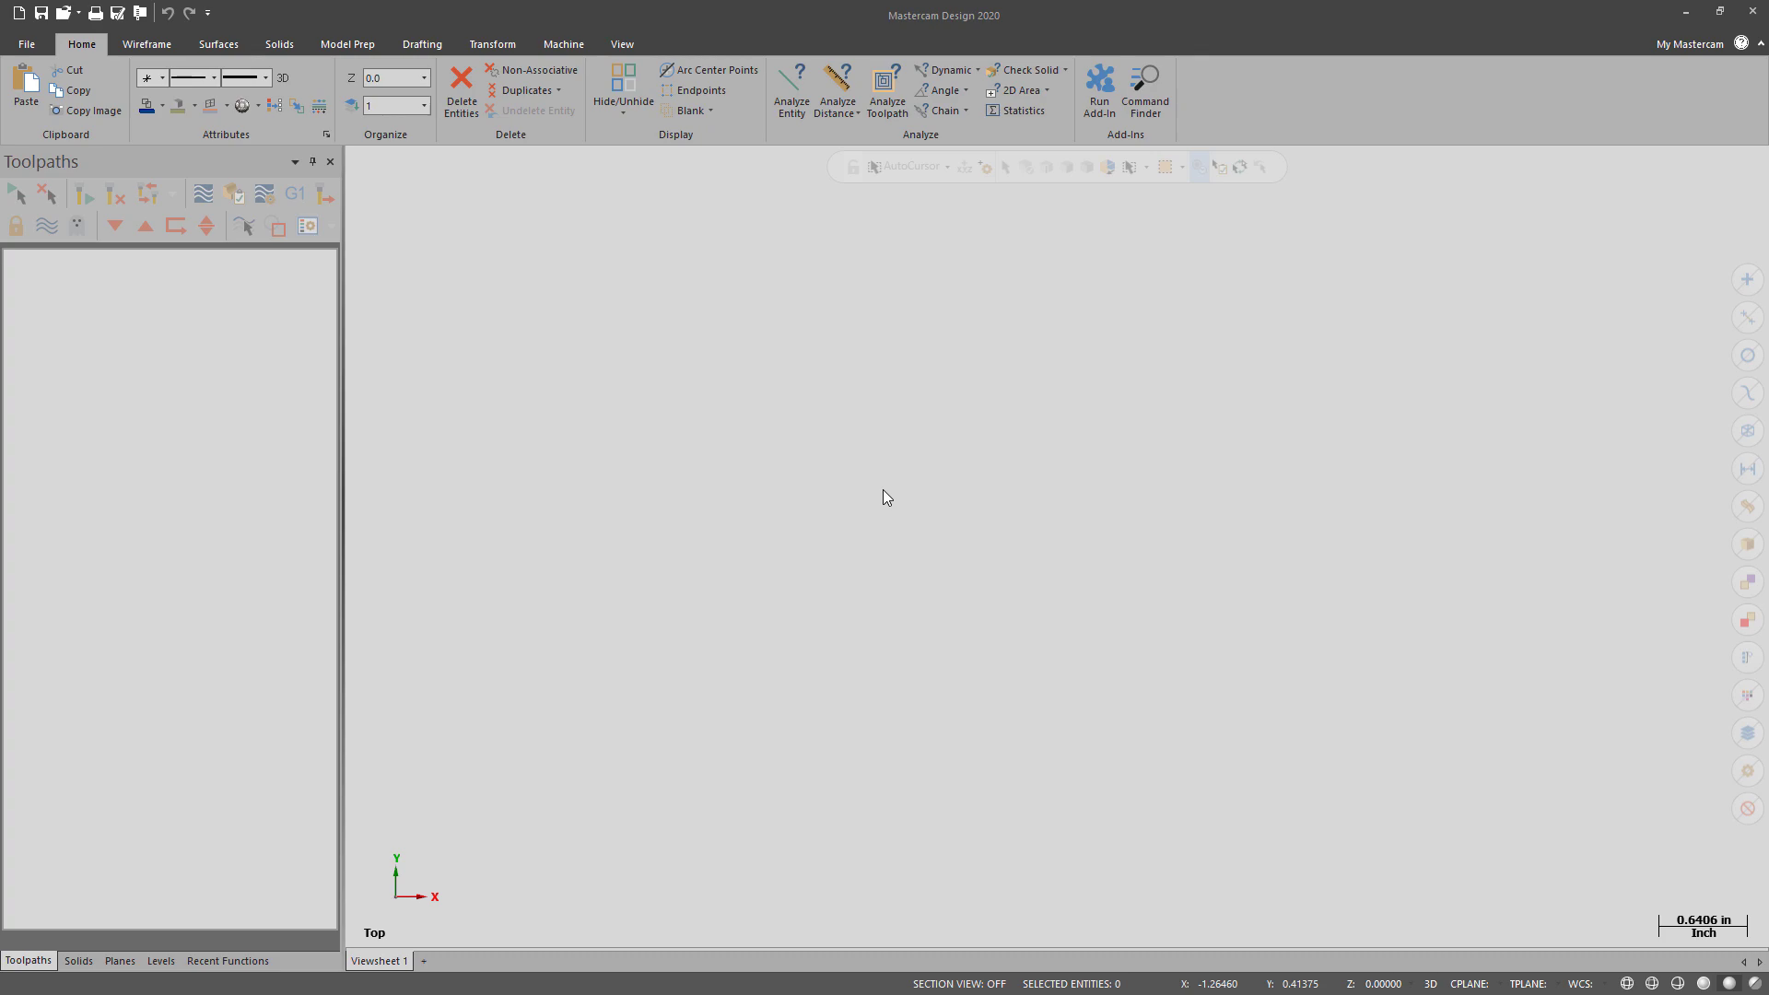
pyautogui.moveTo(907, 478)
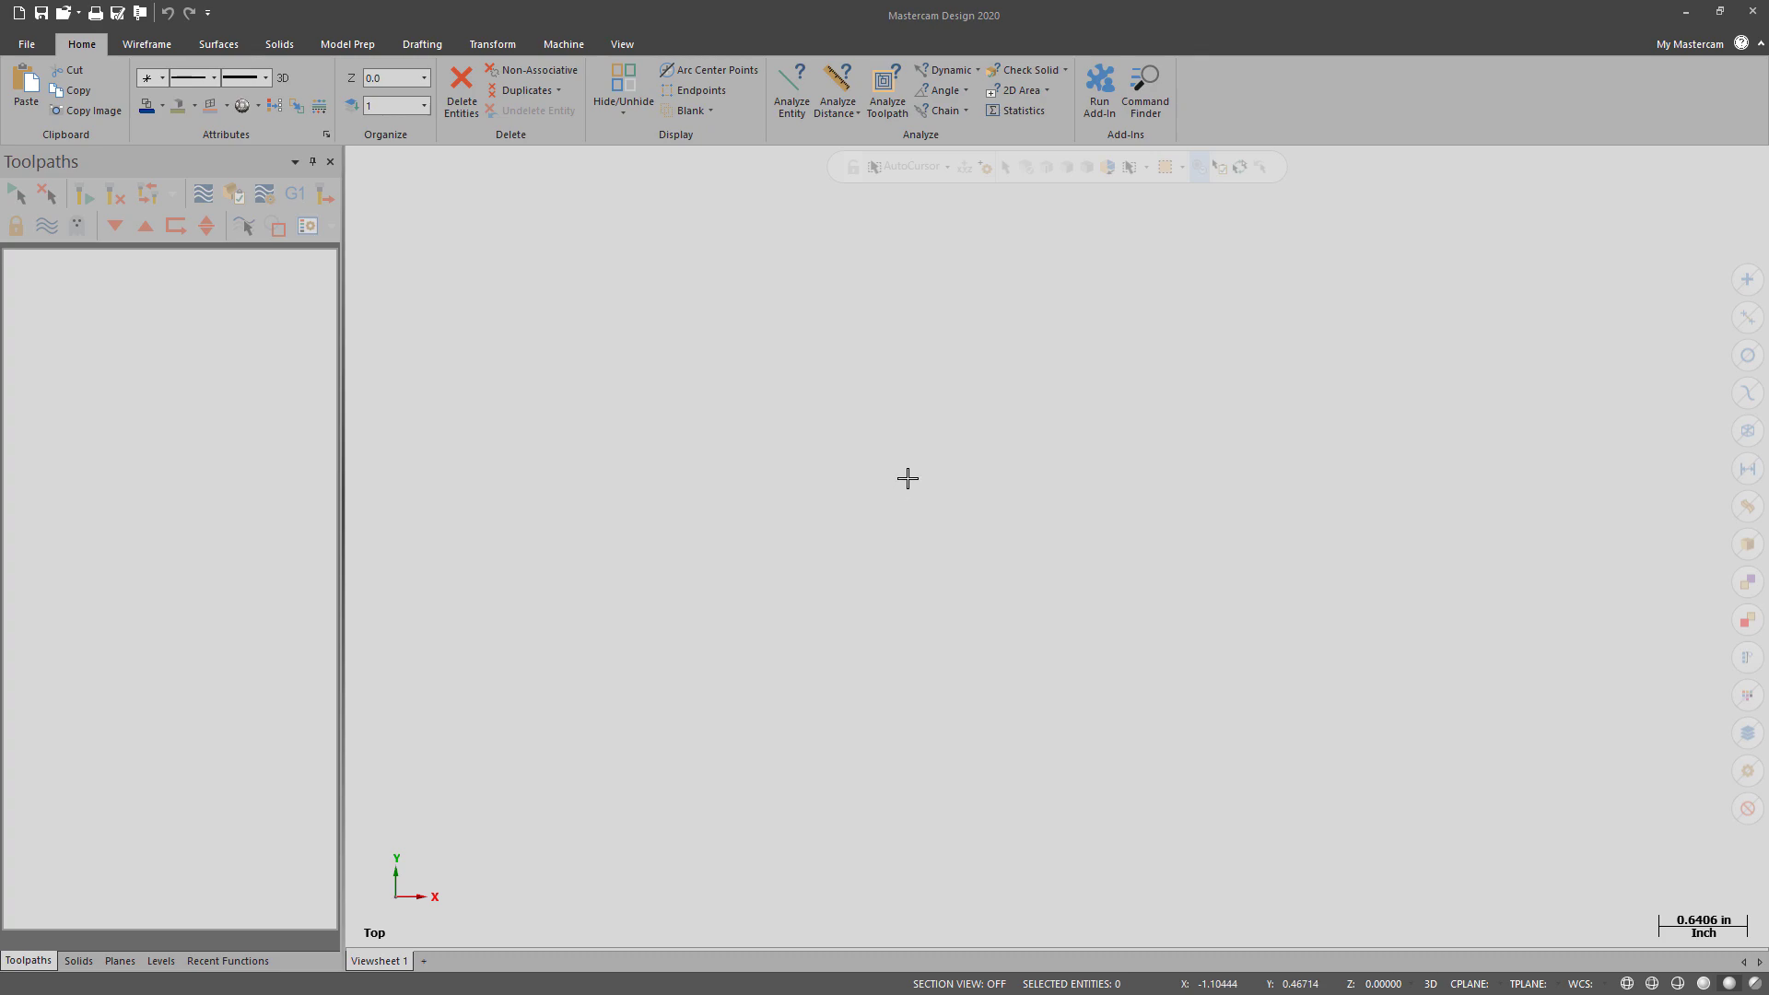
pyautogui.moveTo(1398, 109)
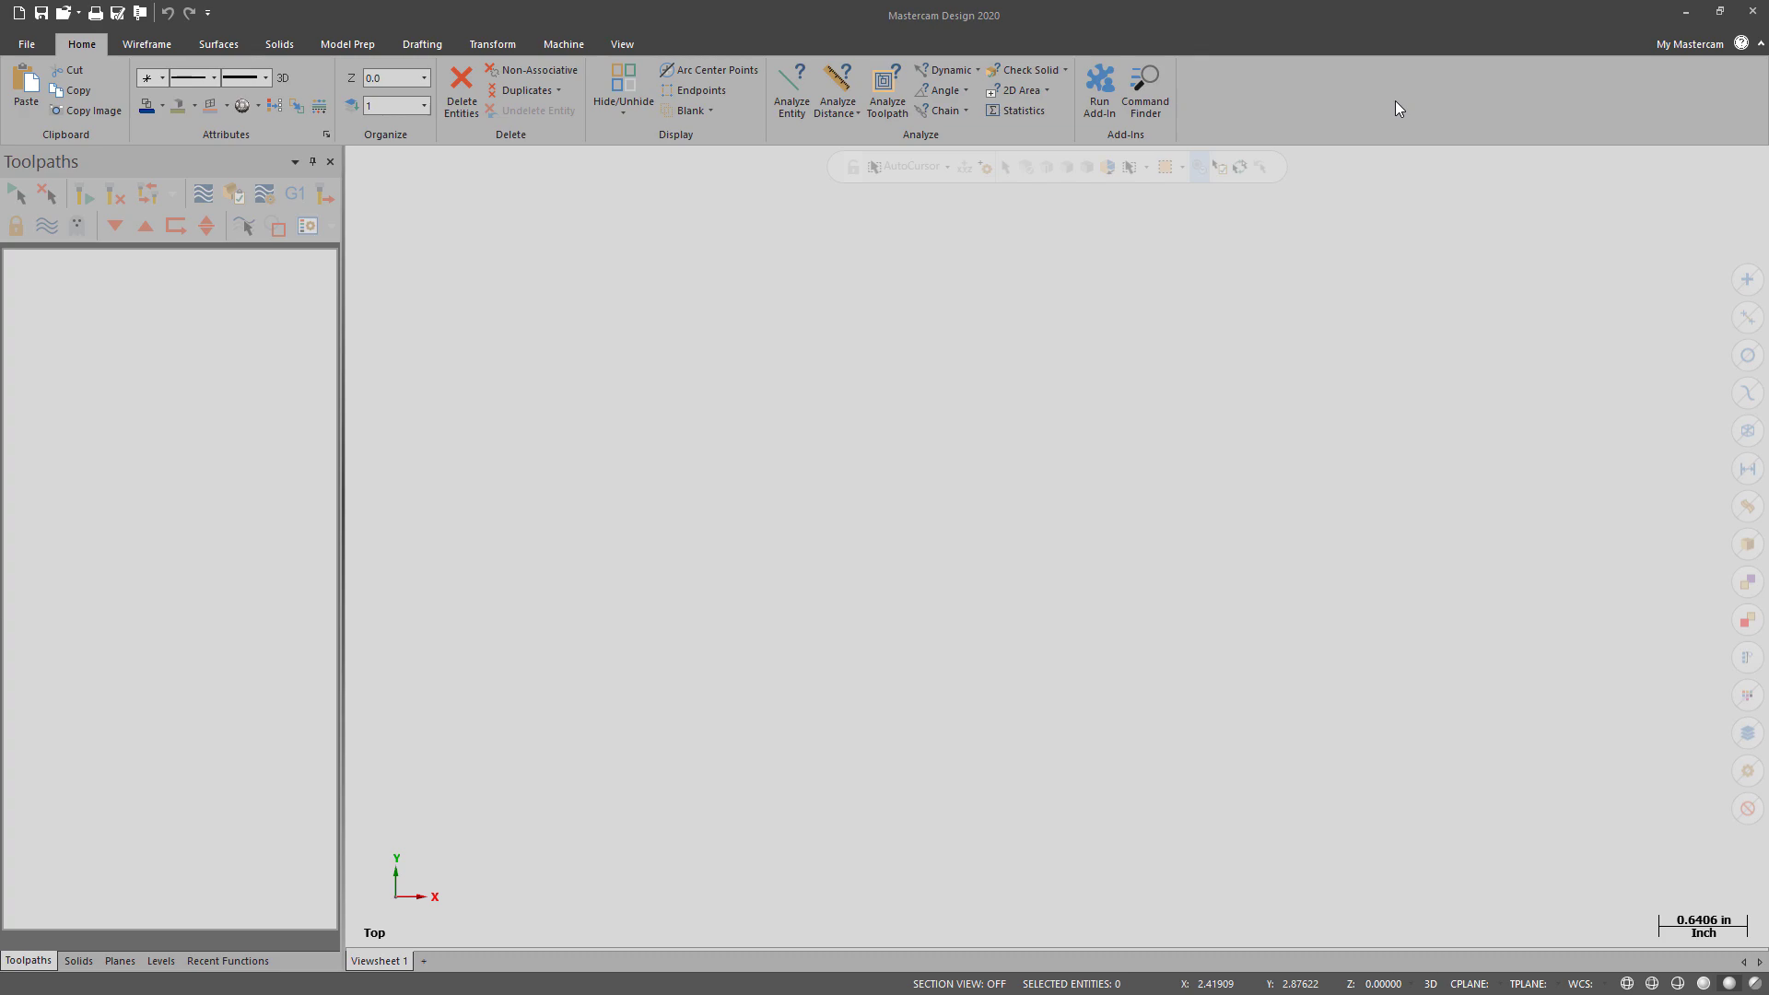
# Step: Add Open in Editor from the File Tab commands to the Quick Access Toolbar
pyautogui.rightClick(1396, 109)
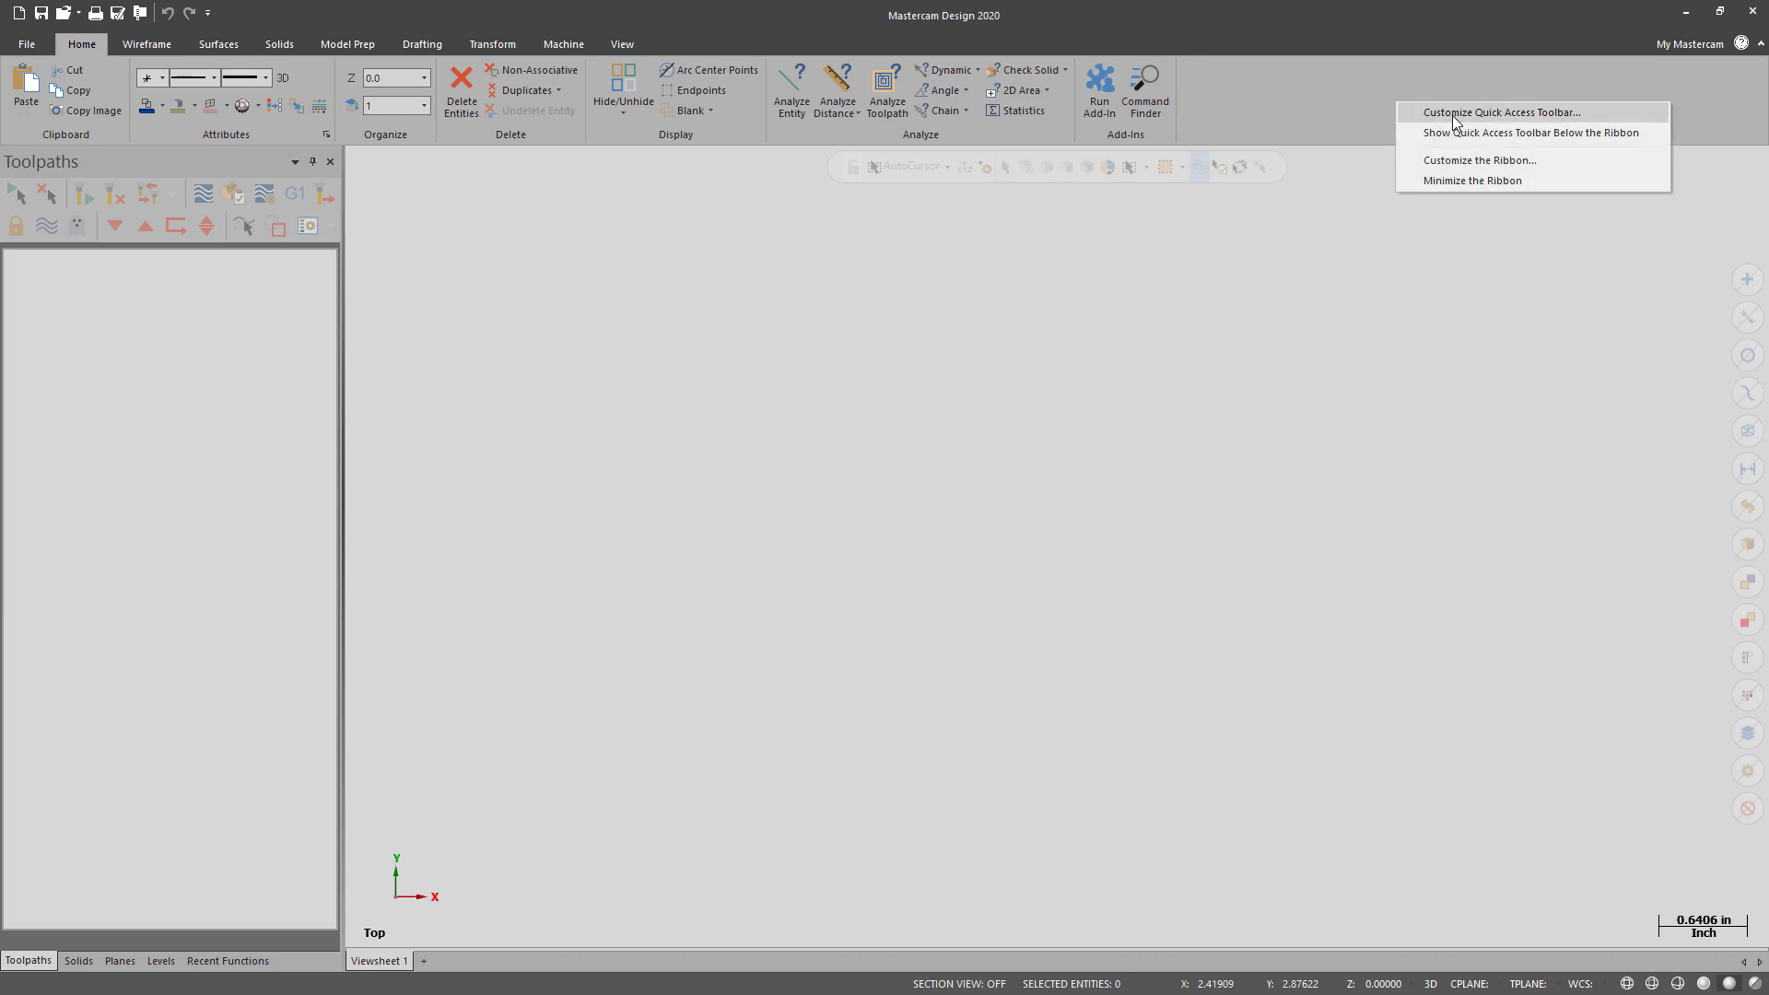
pyautogui.moveTo(1565, 121)
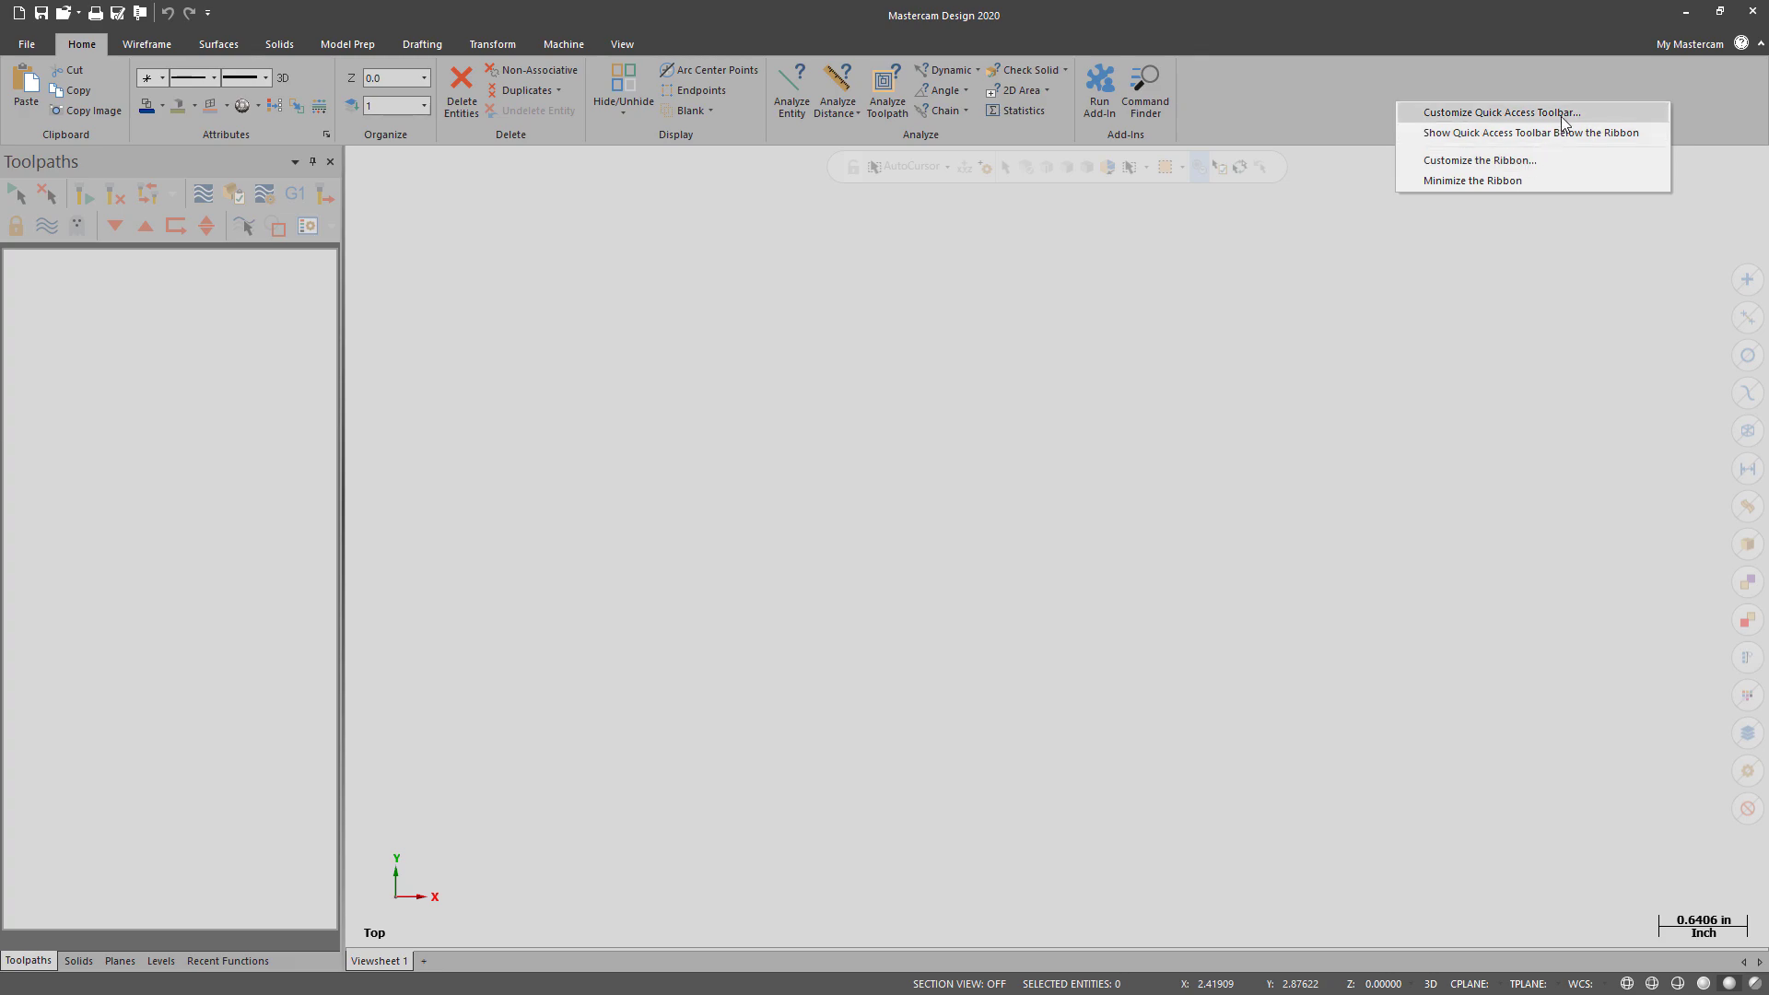
pyautogui.moveTo(1527, 161)
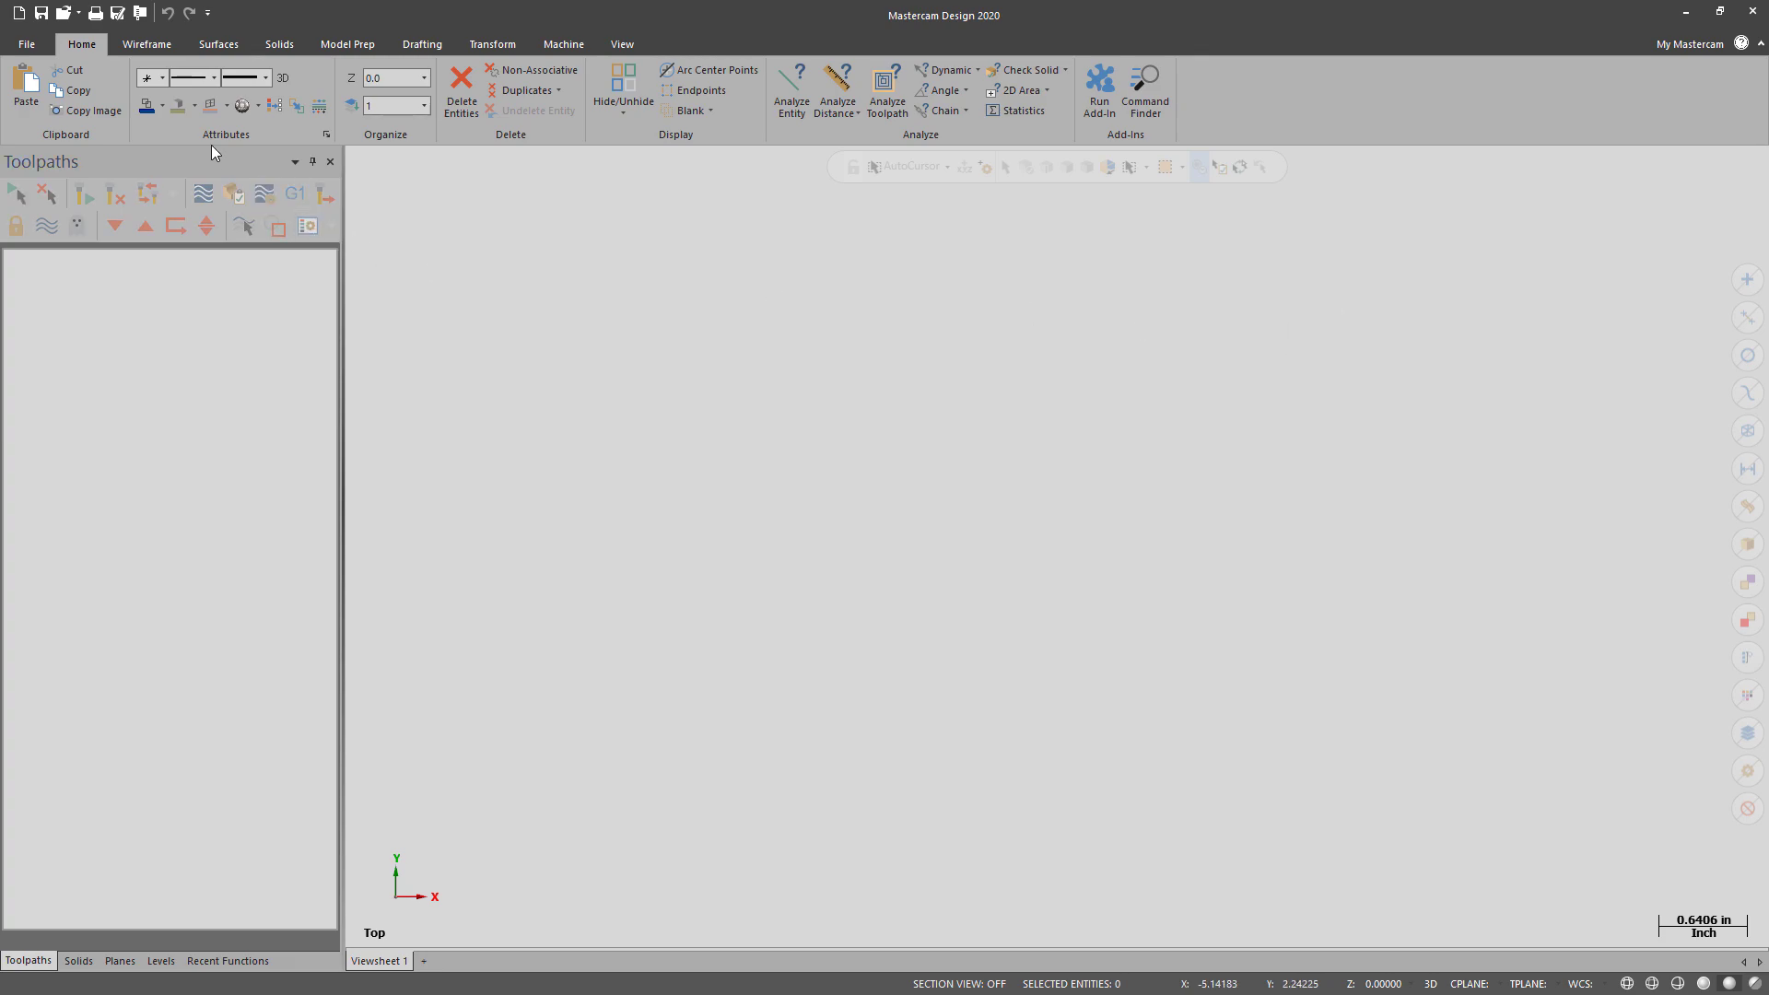
pyautogui.click(26, 44)
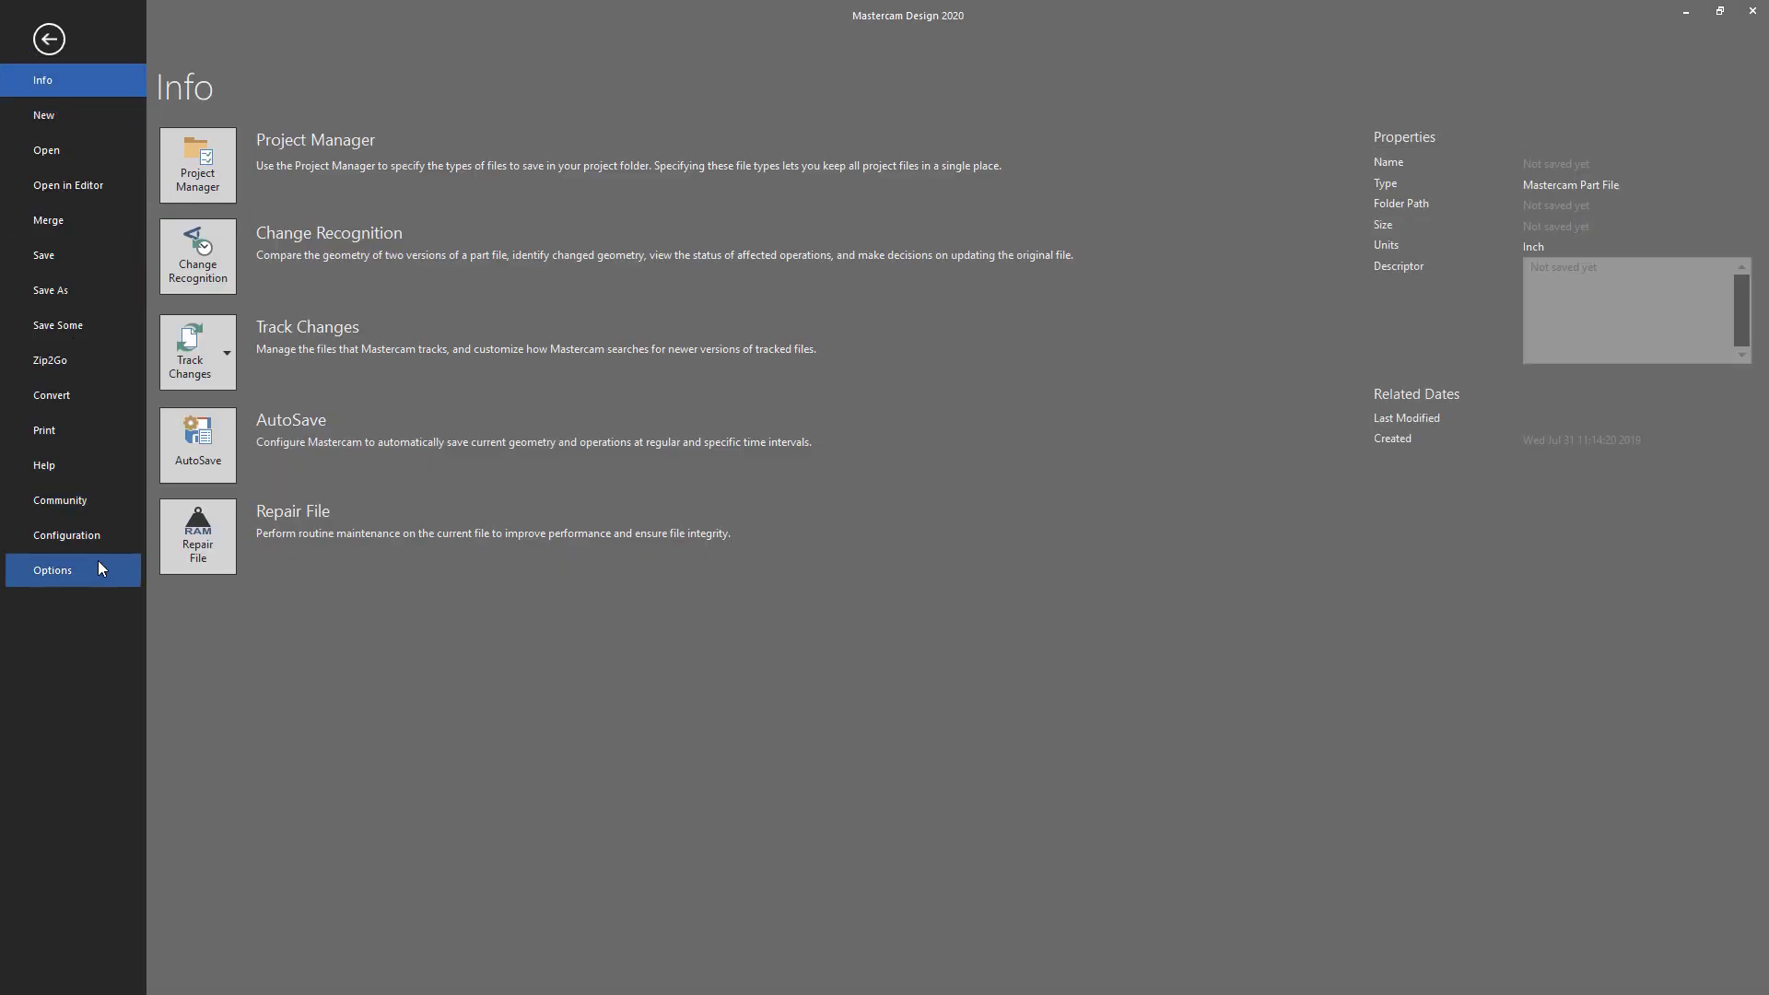
pyautogui.click(51, 569)
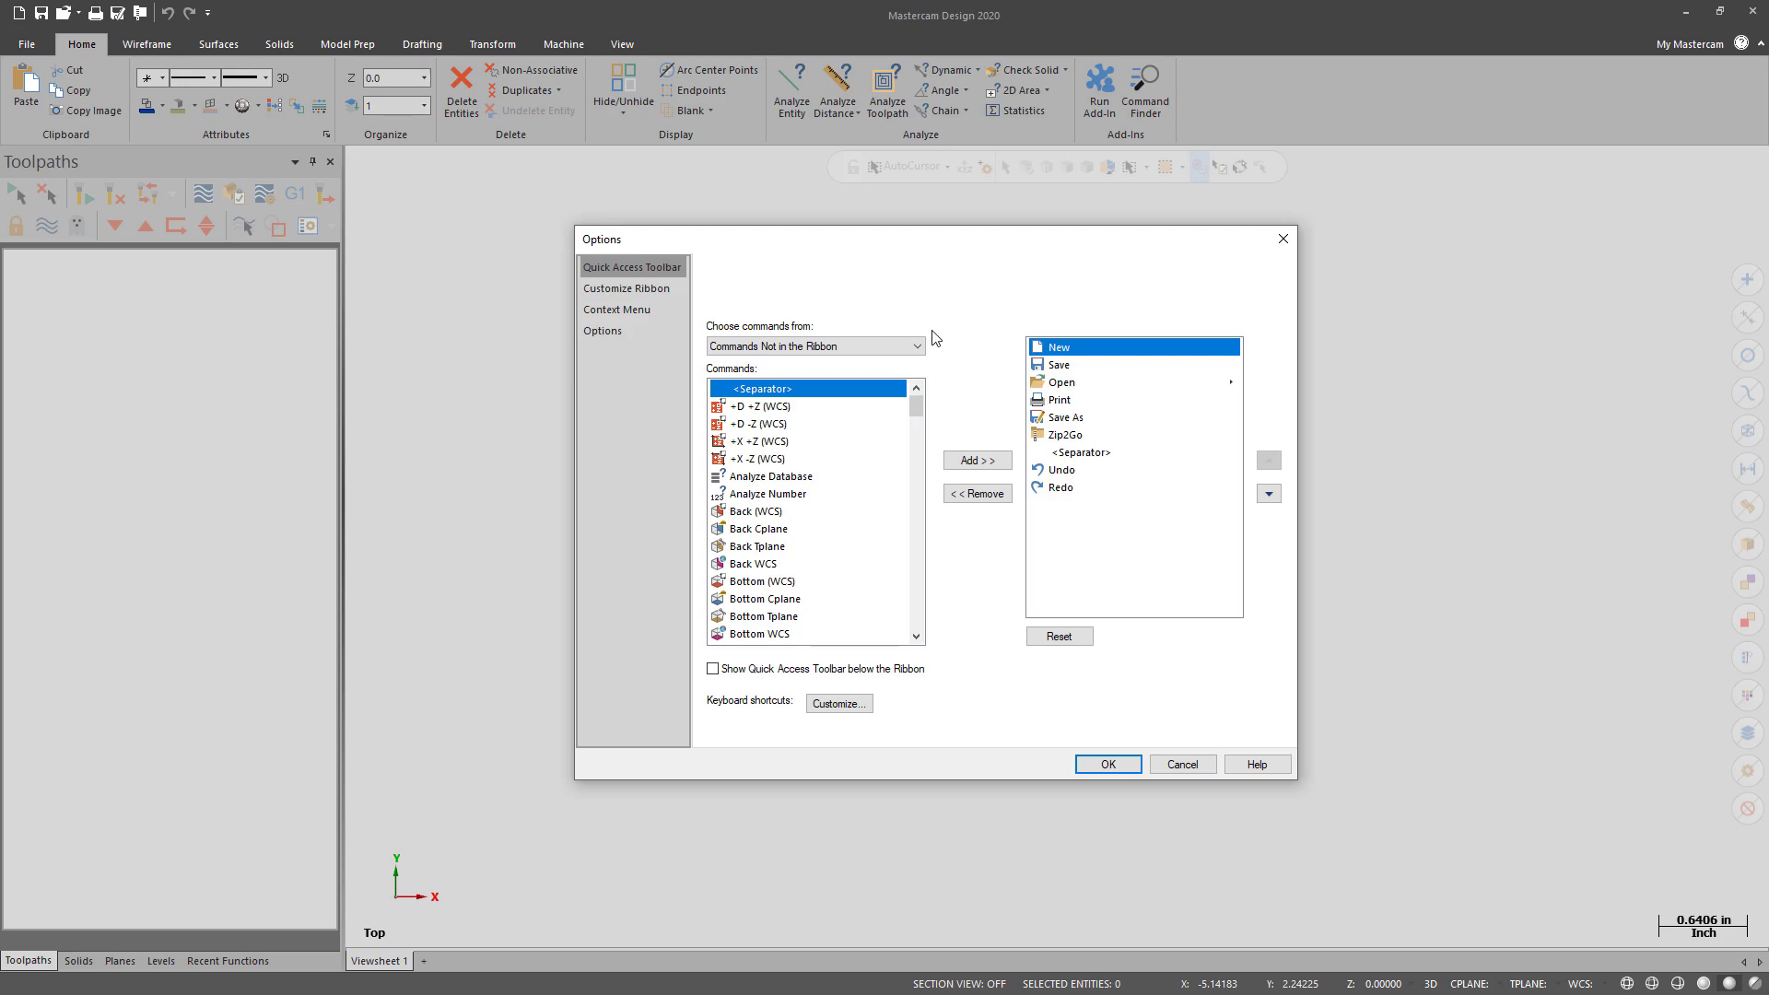
pyautogui.click(914, 345)
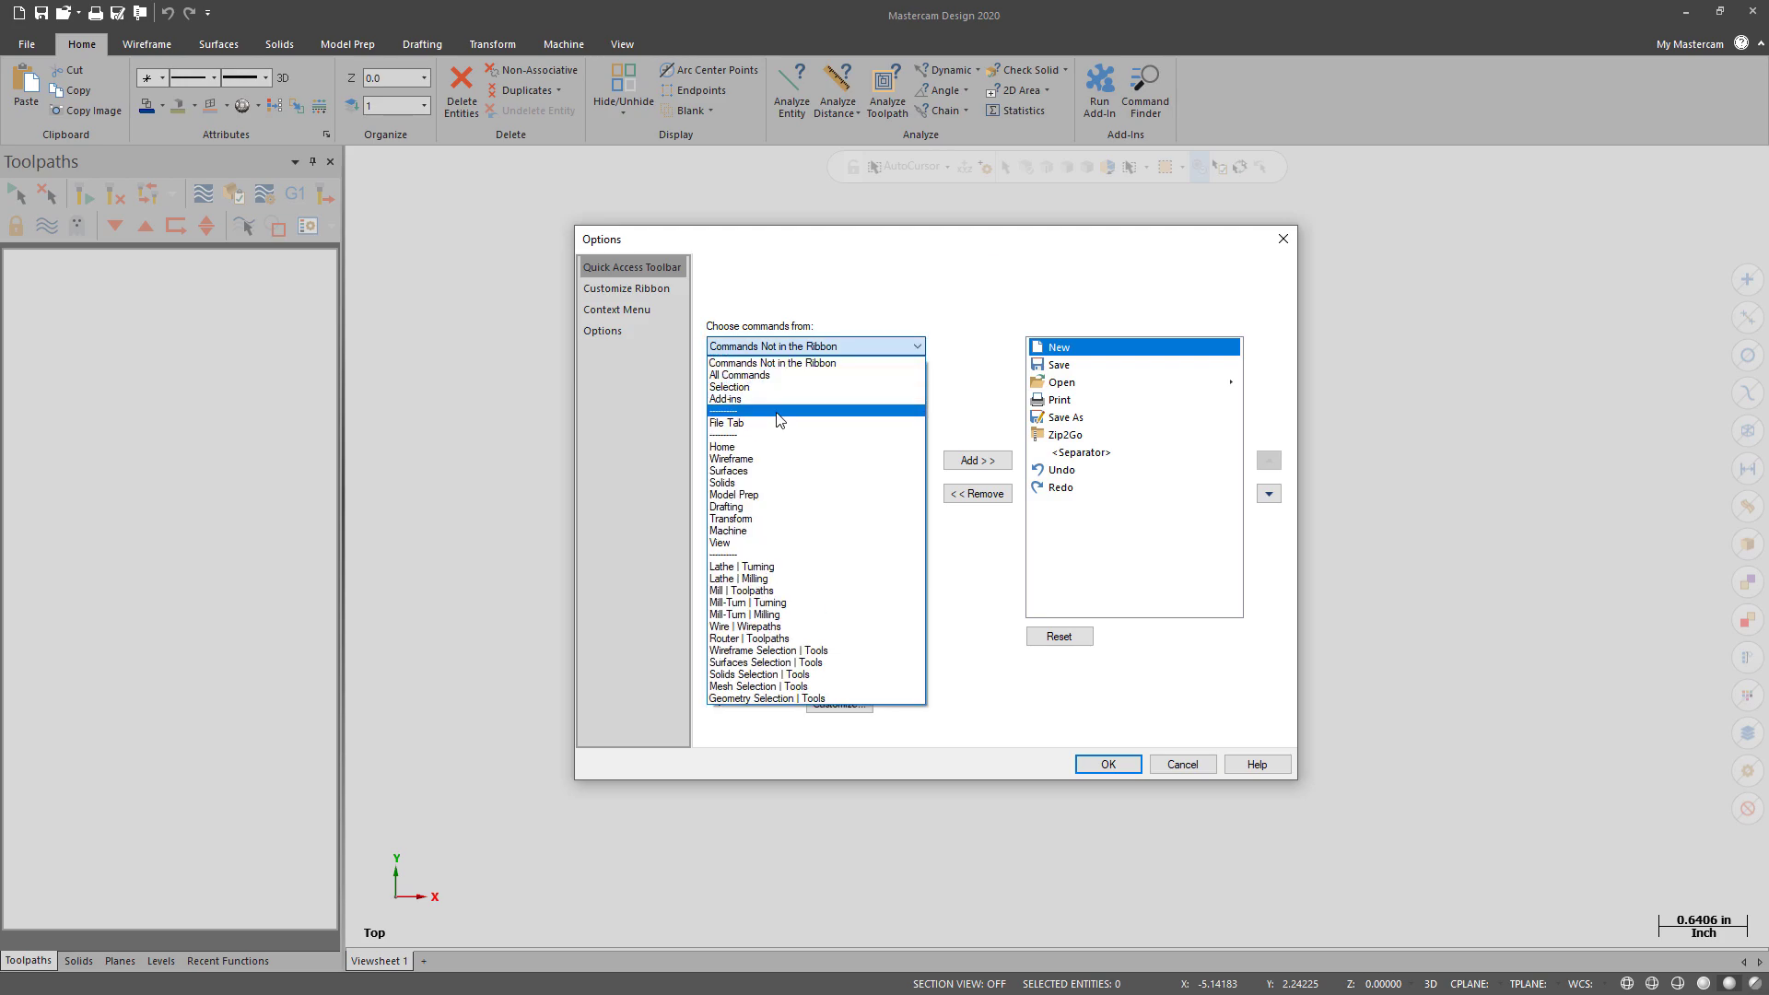
pyautogui.click(725, 421)
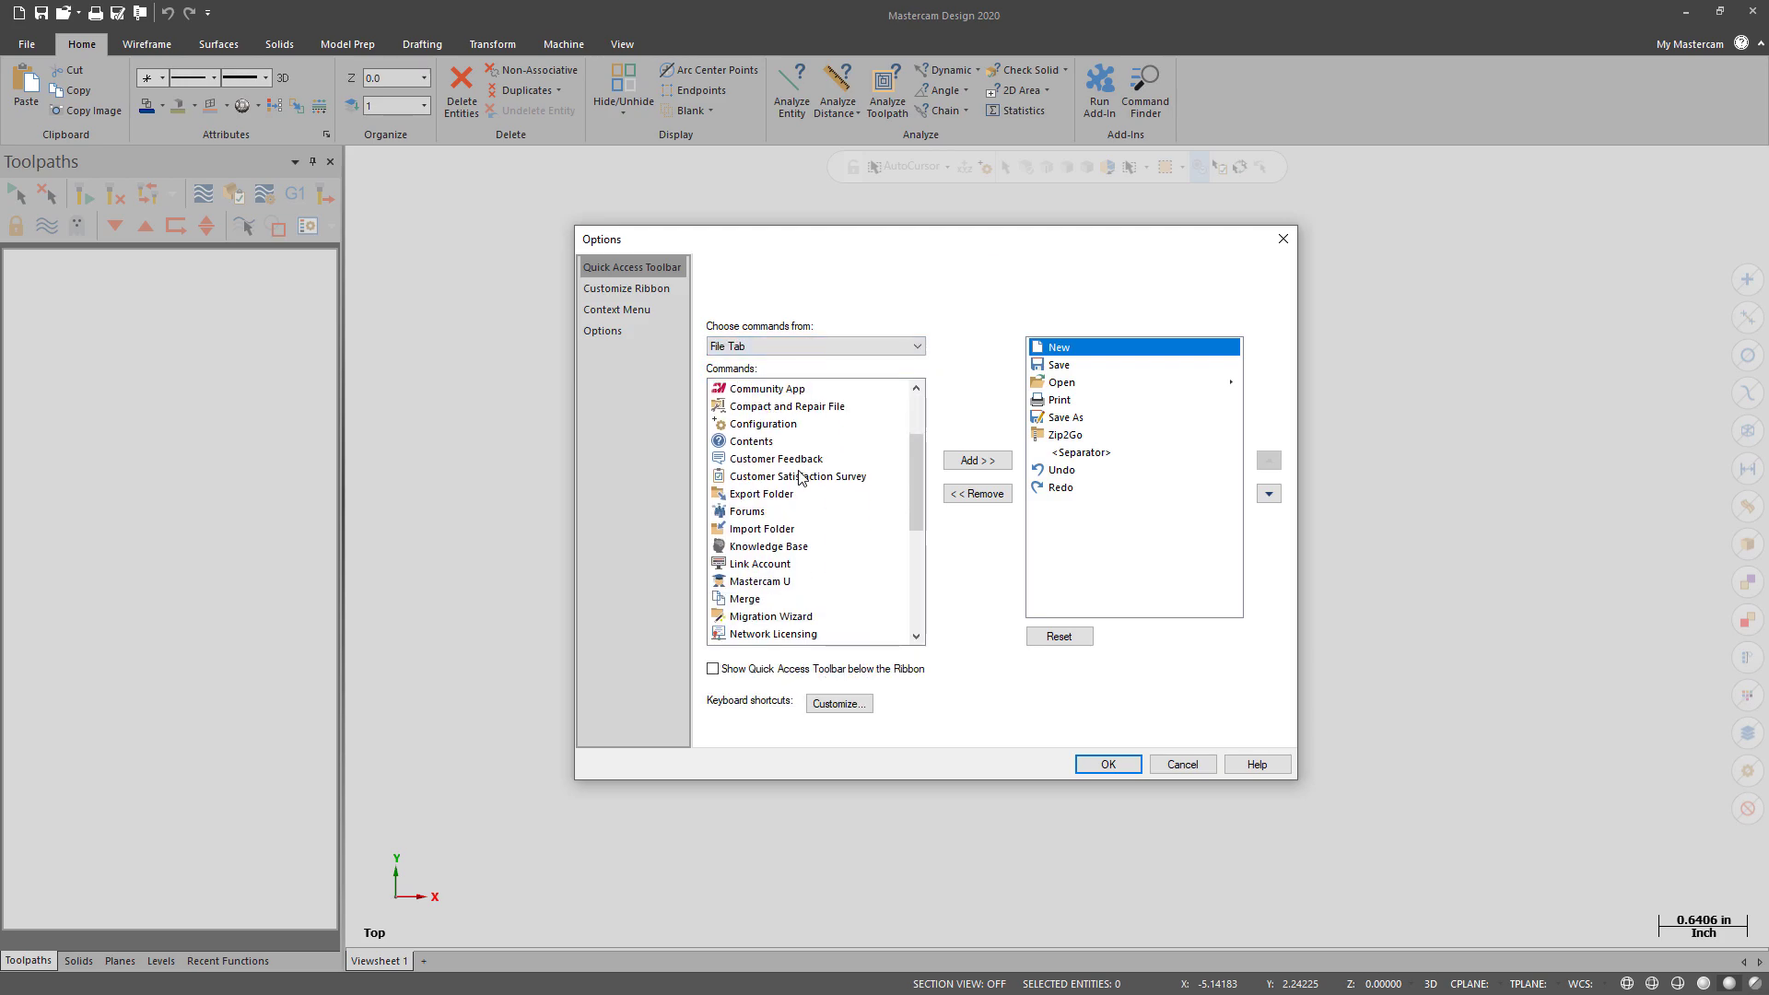
pyautogui.scroll(-3)
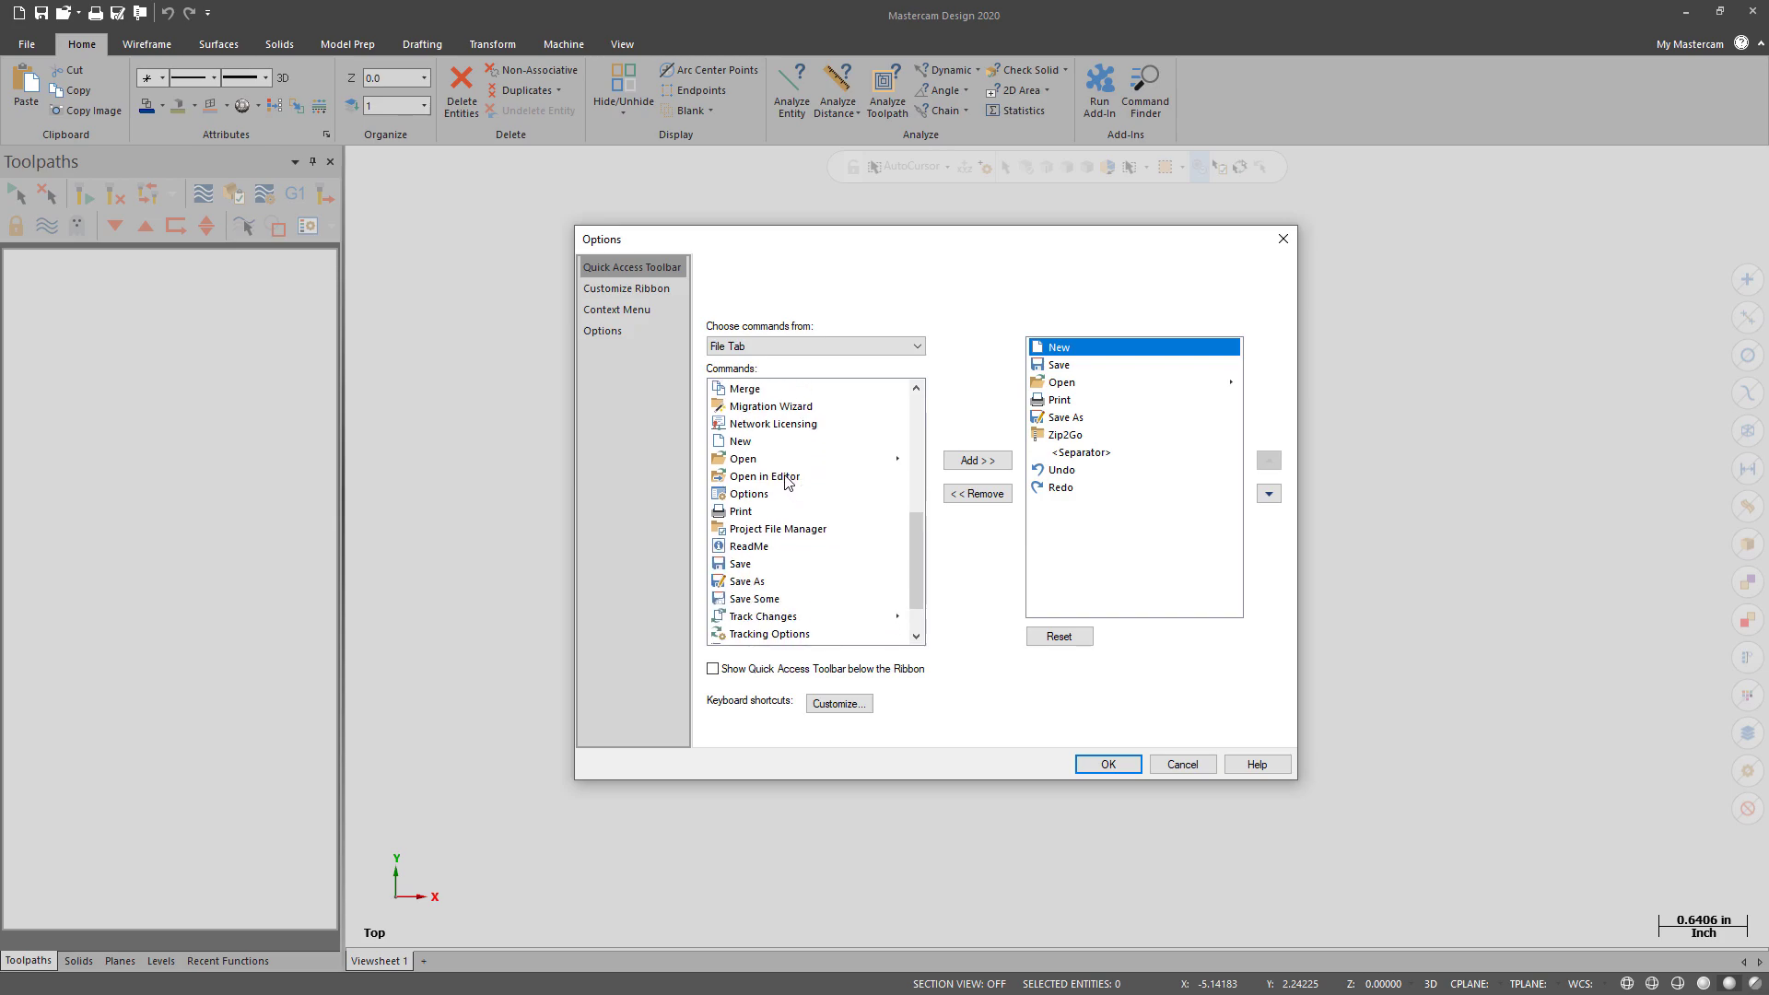
pyautogui.click(975, 461)
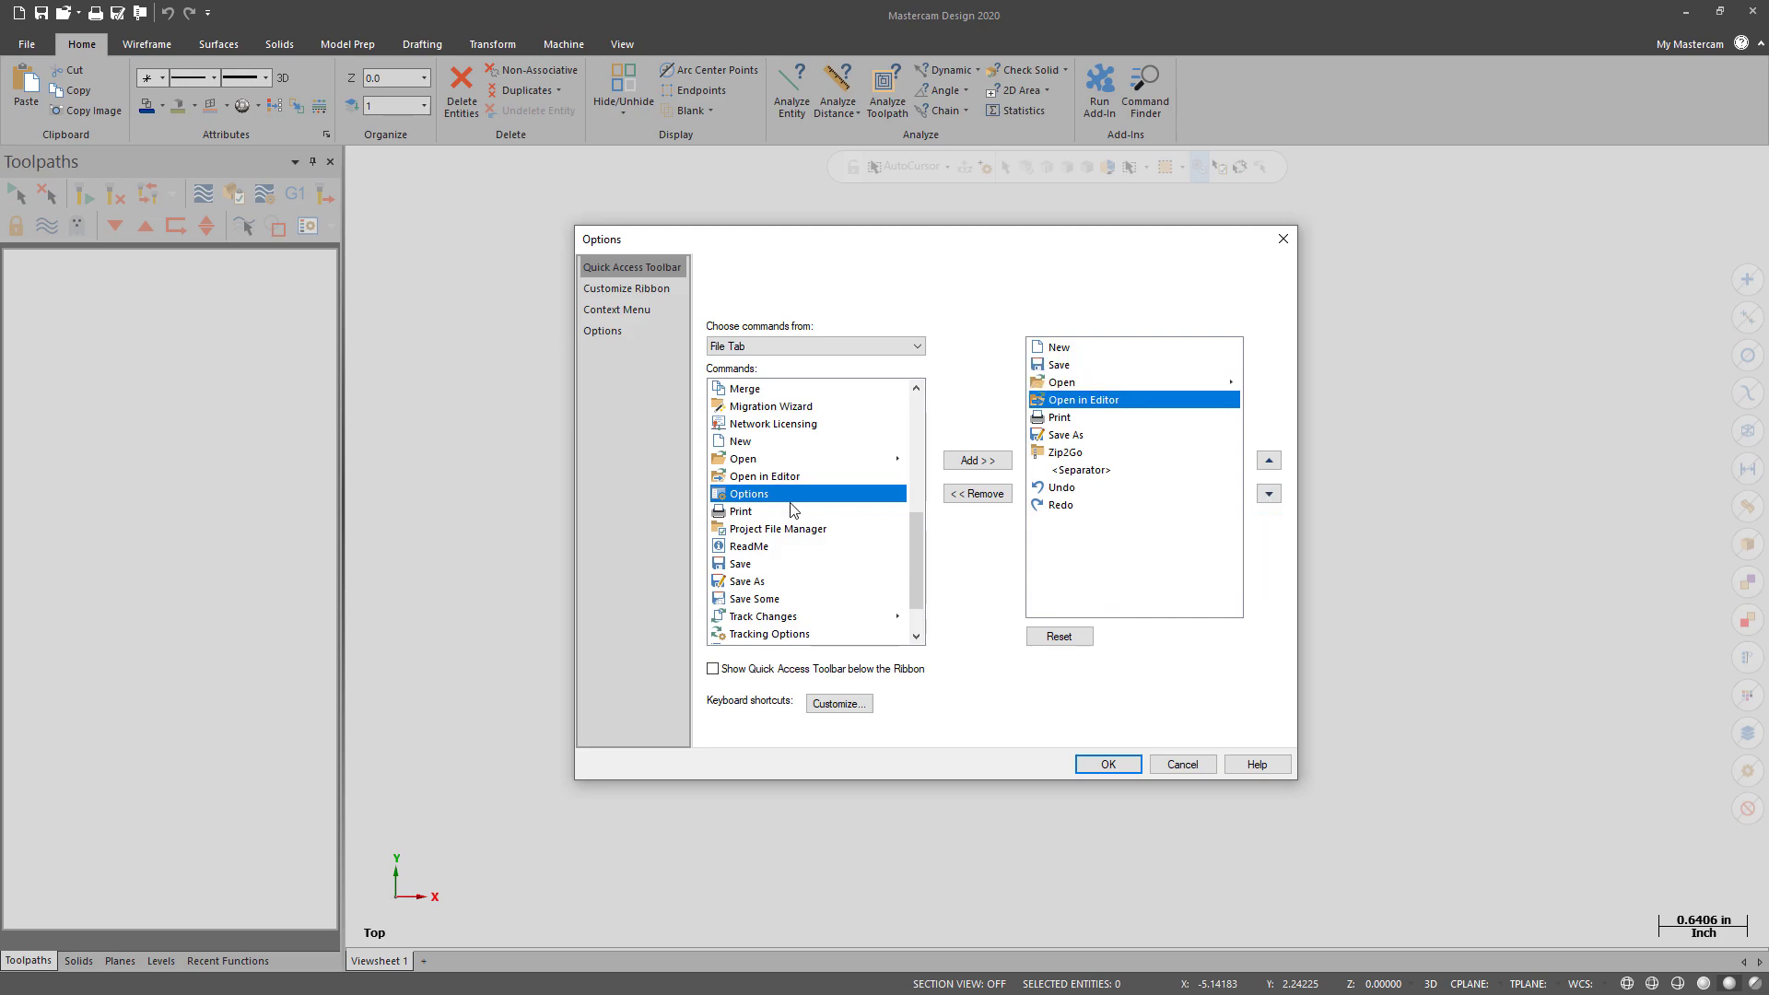
pyautogui.click(625, 287)
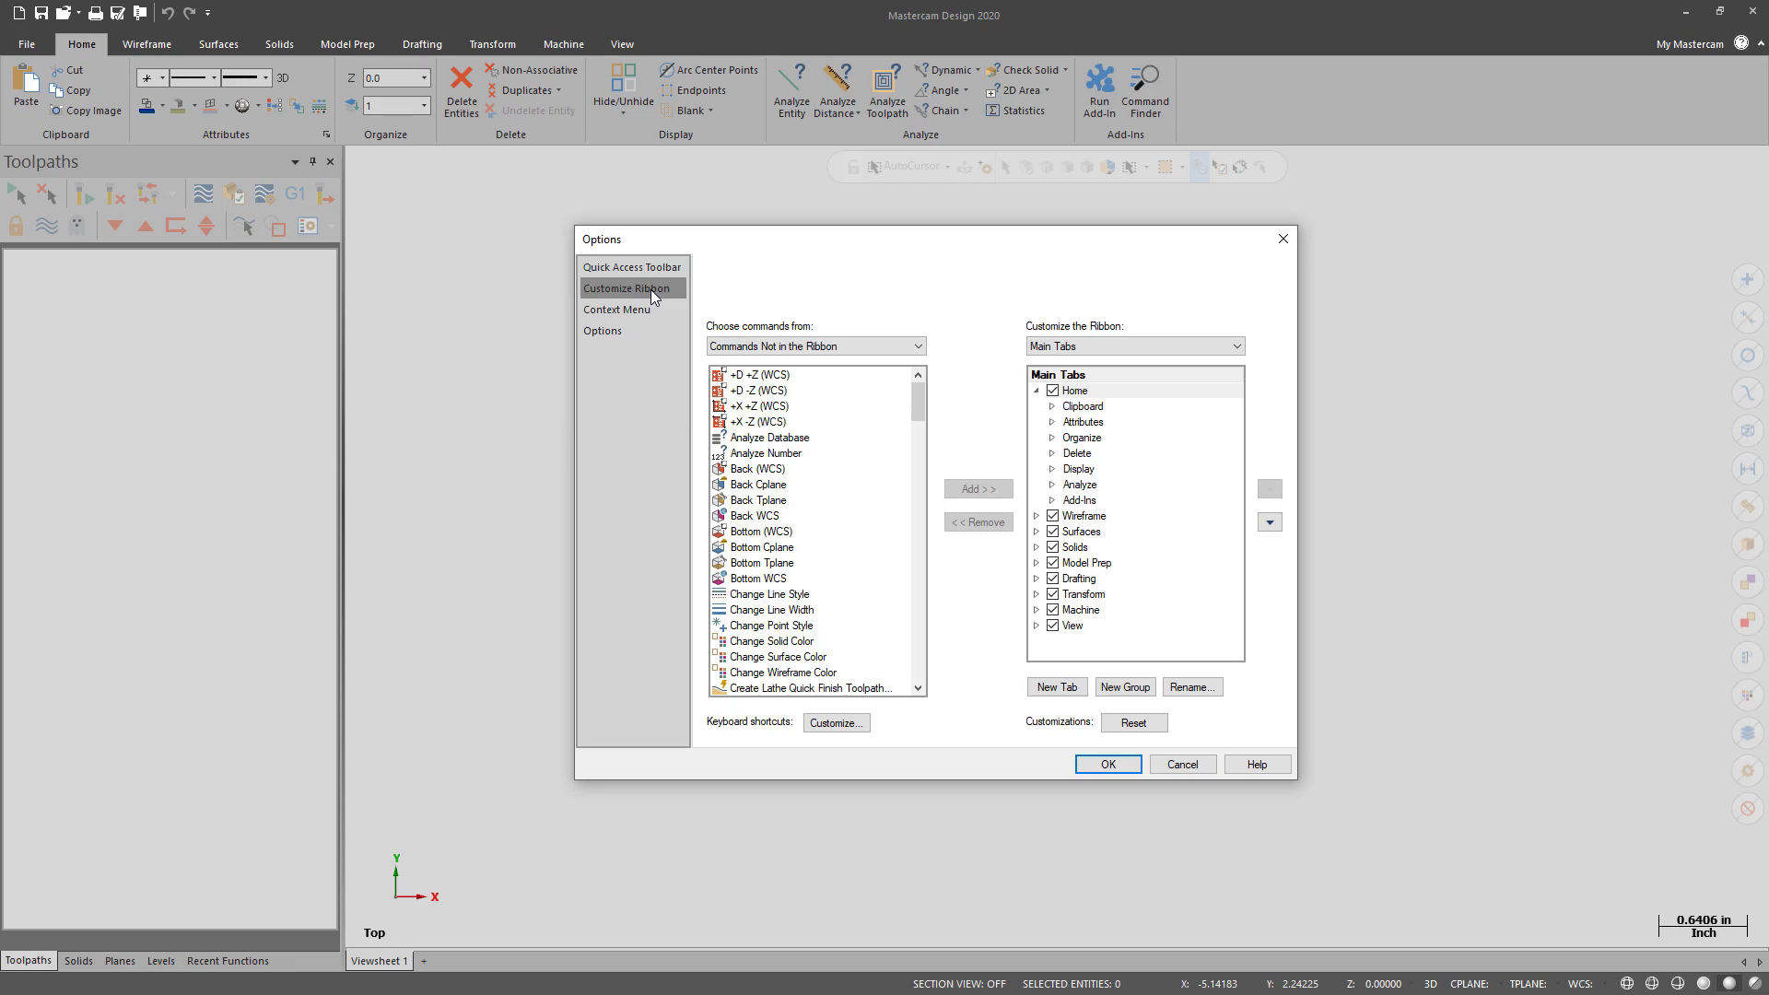
# Step: Create a new custom group after the 3D group of the Mill Toolpaths tab
pyautogui.click(1234, 346)
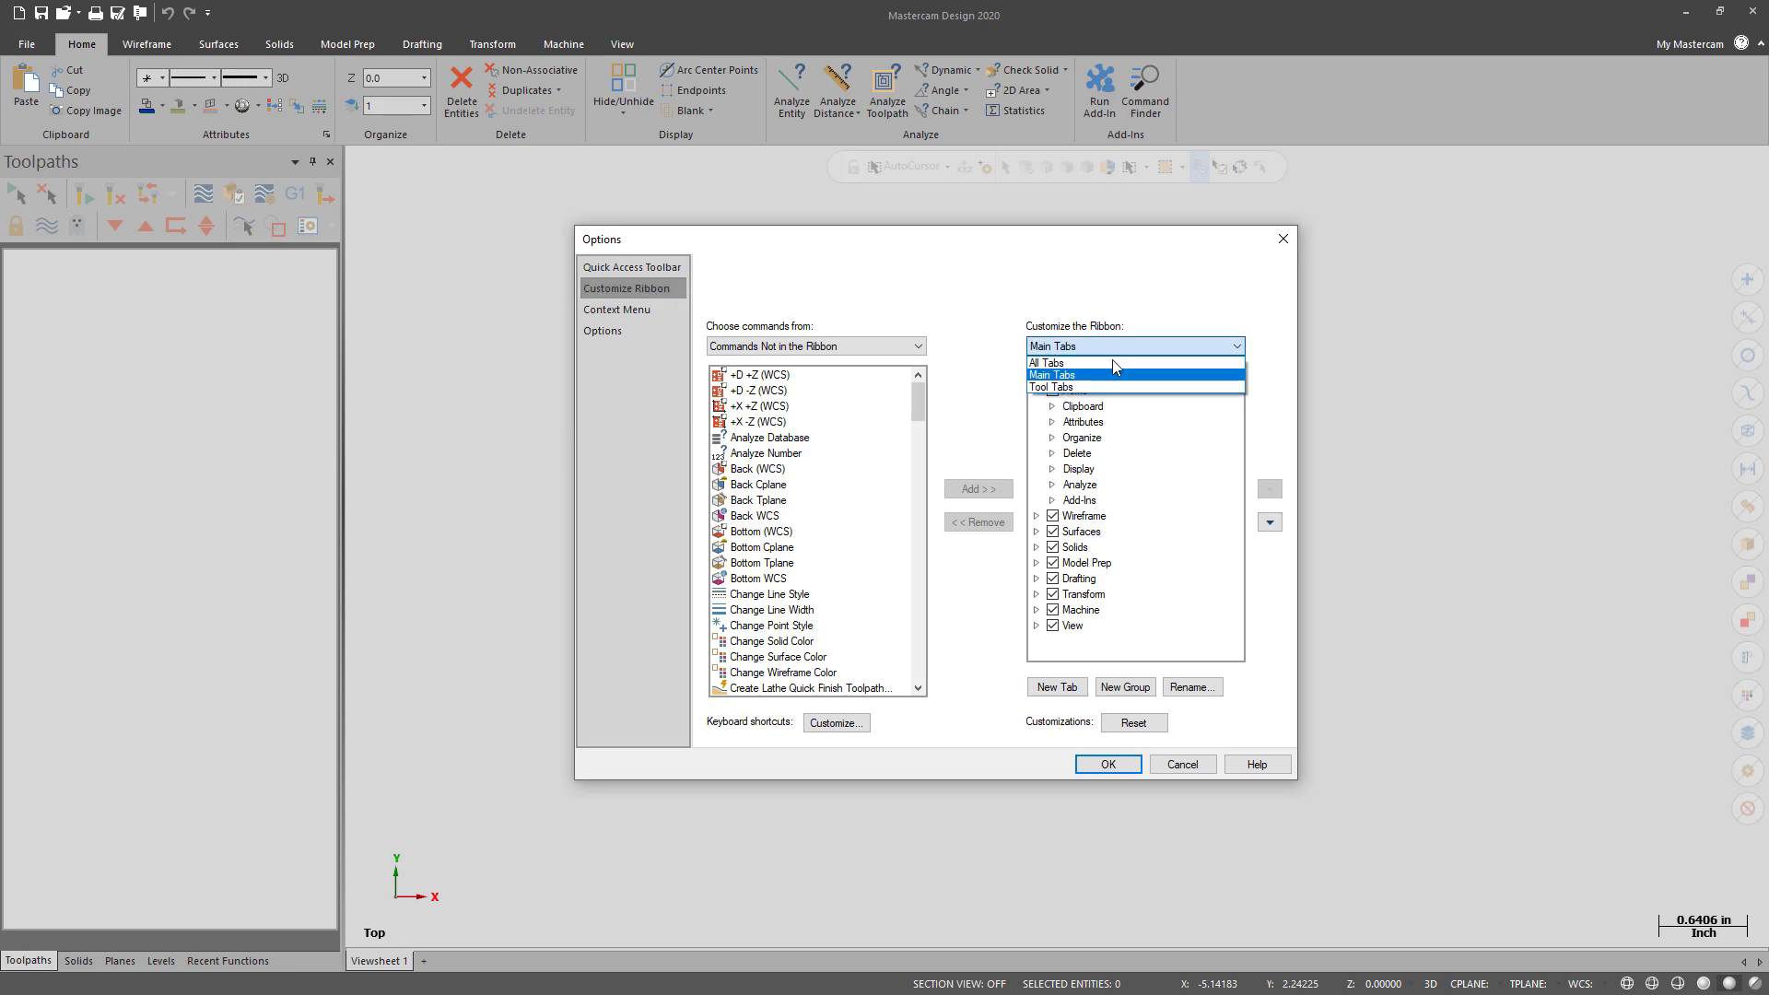
pyautogui.click(1049, 387)
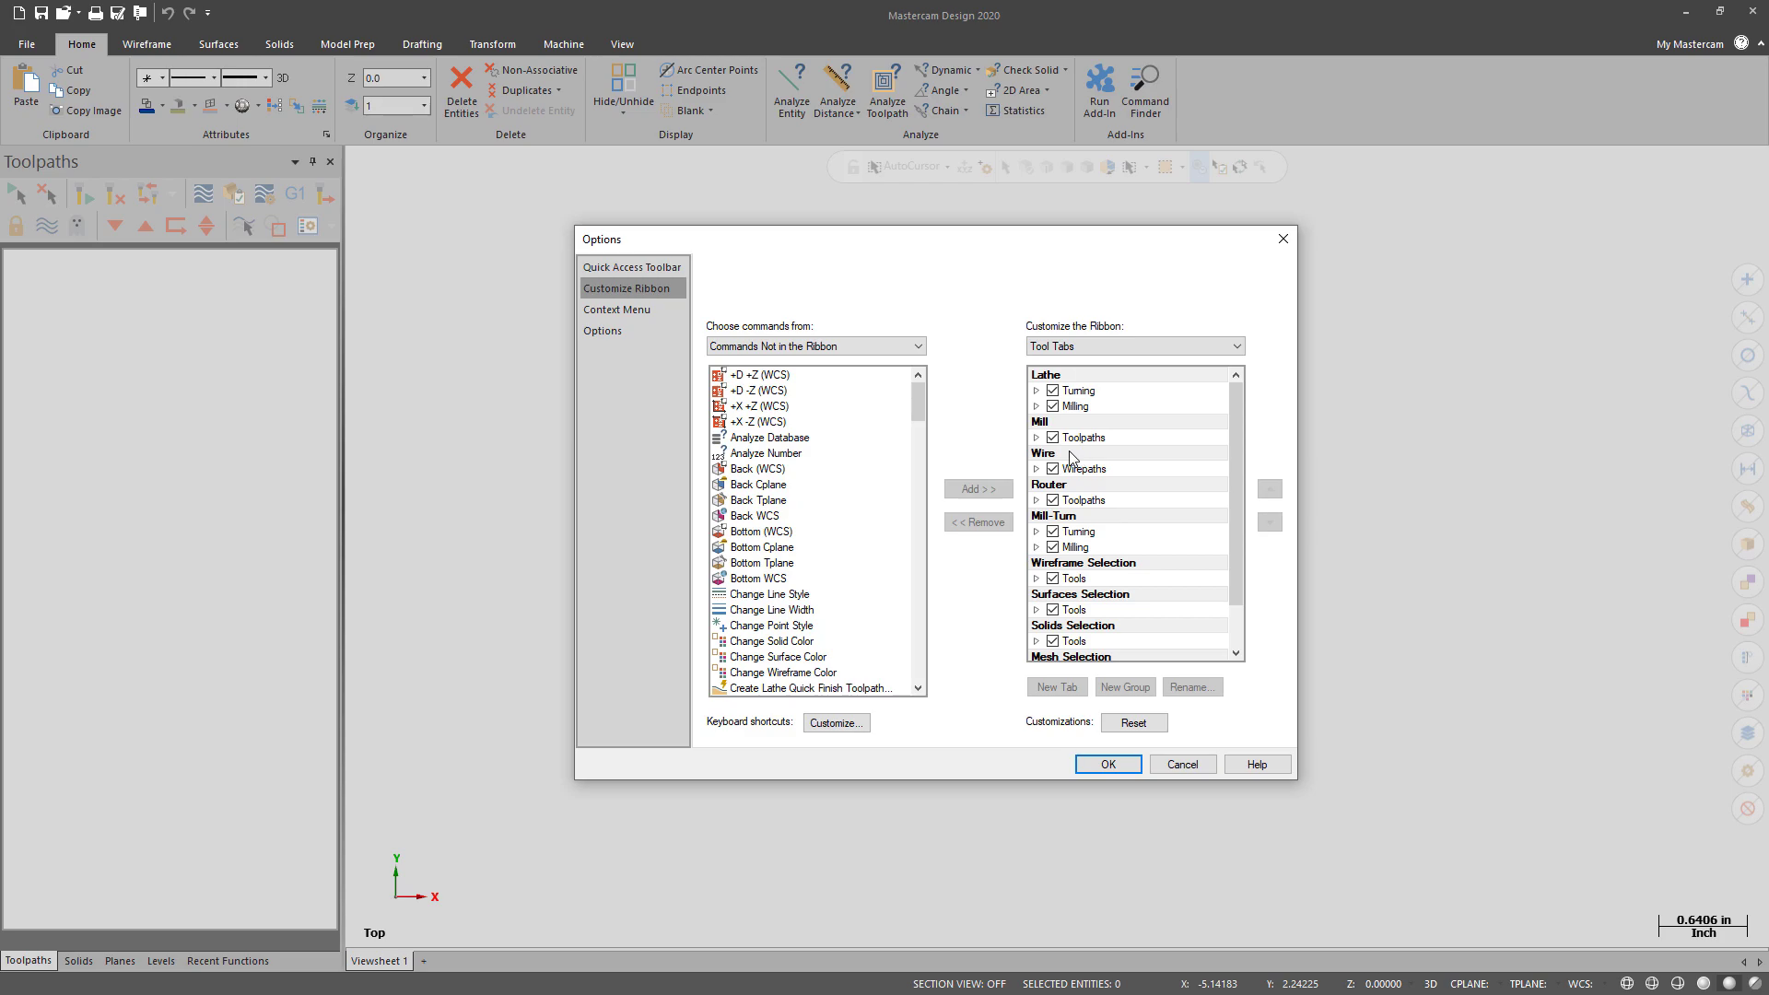
pyautogui.click(1035, 437)
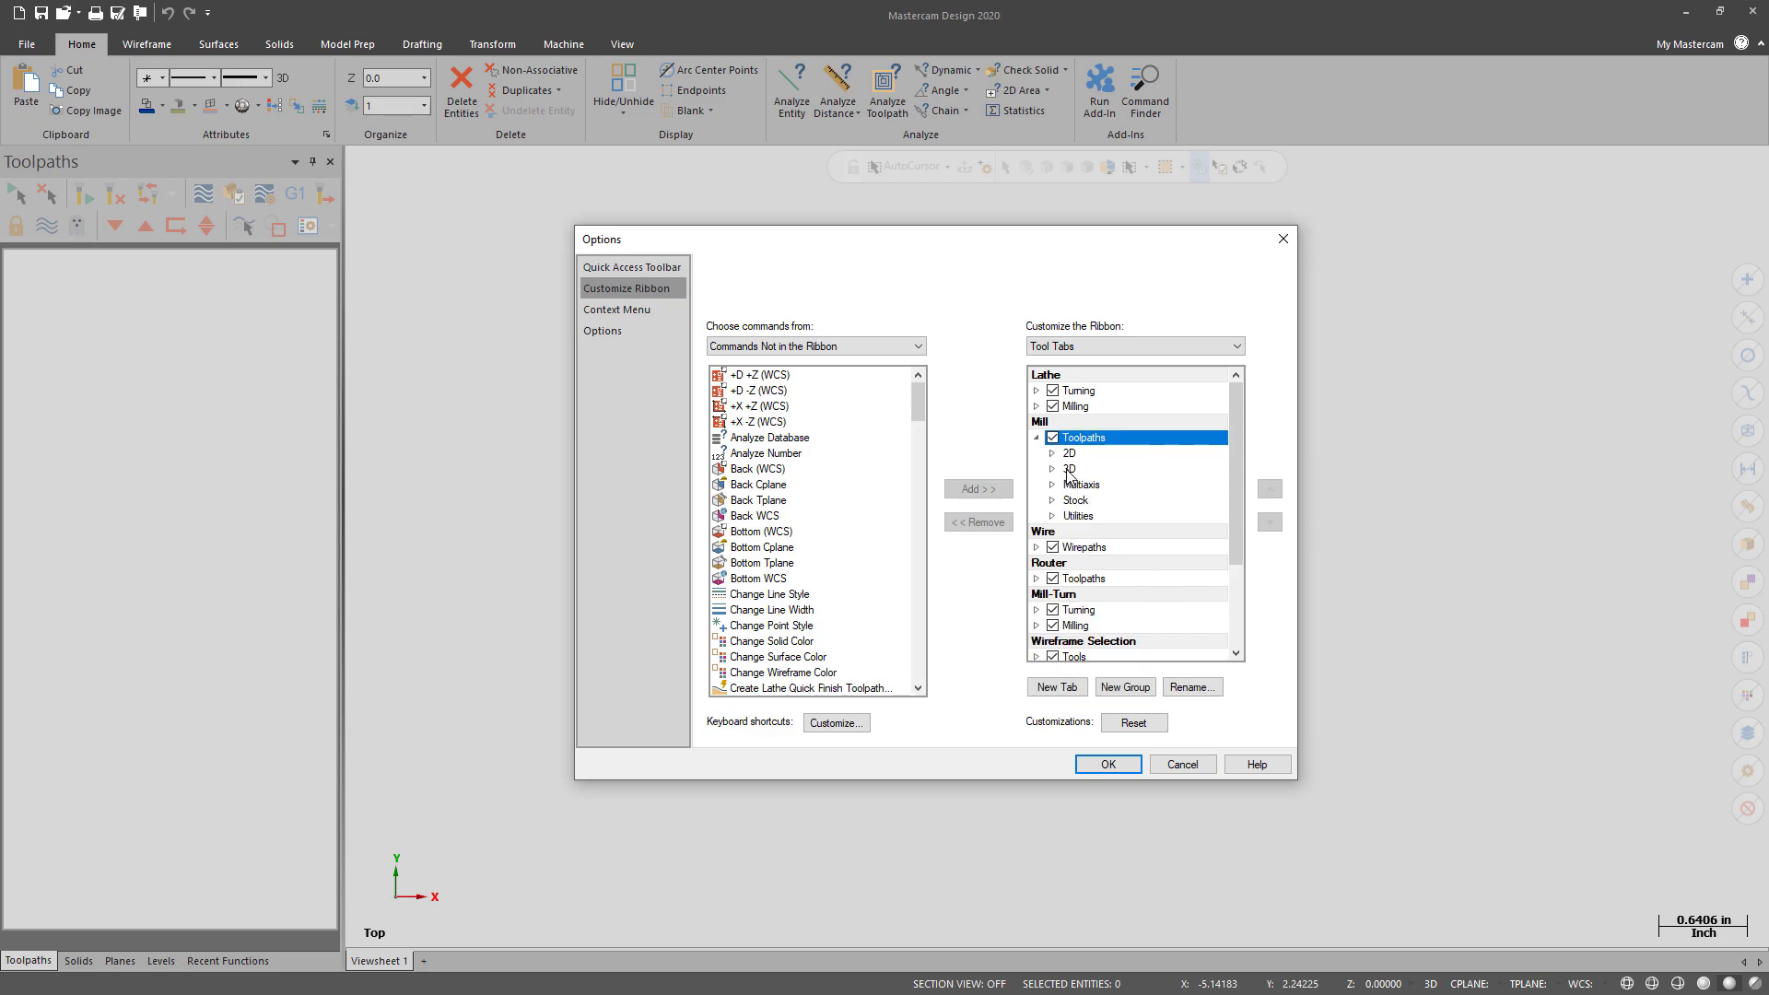
pyautogui.click(1069, 468)
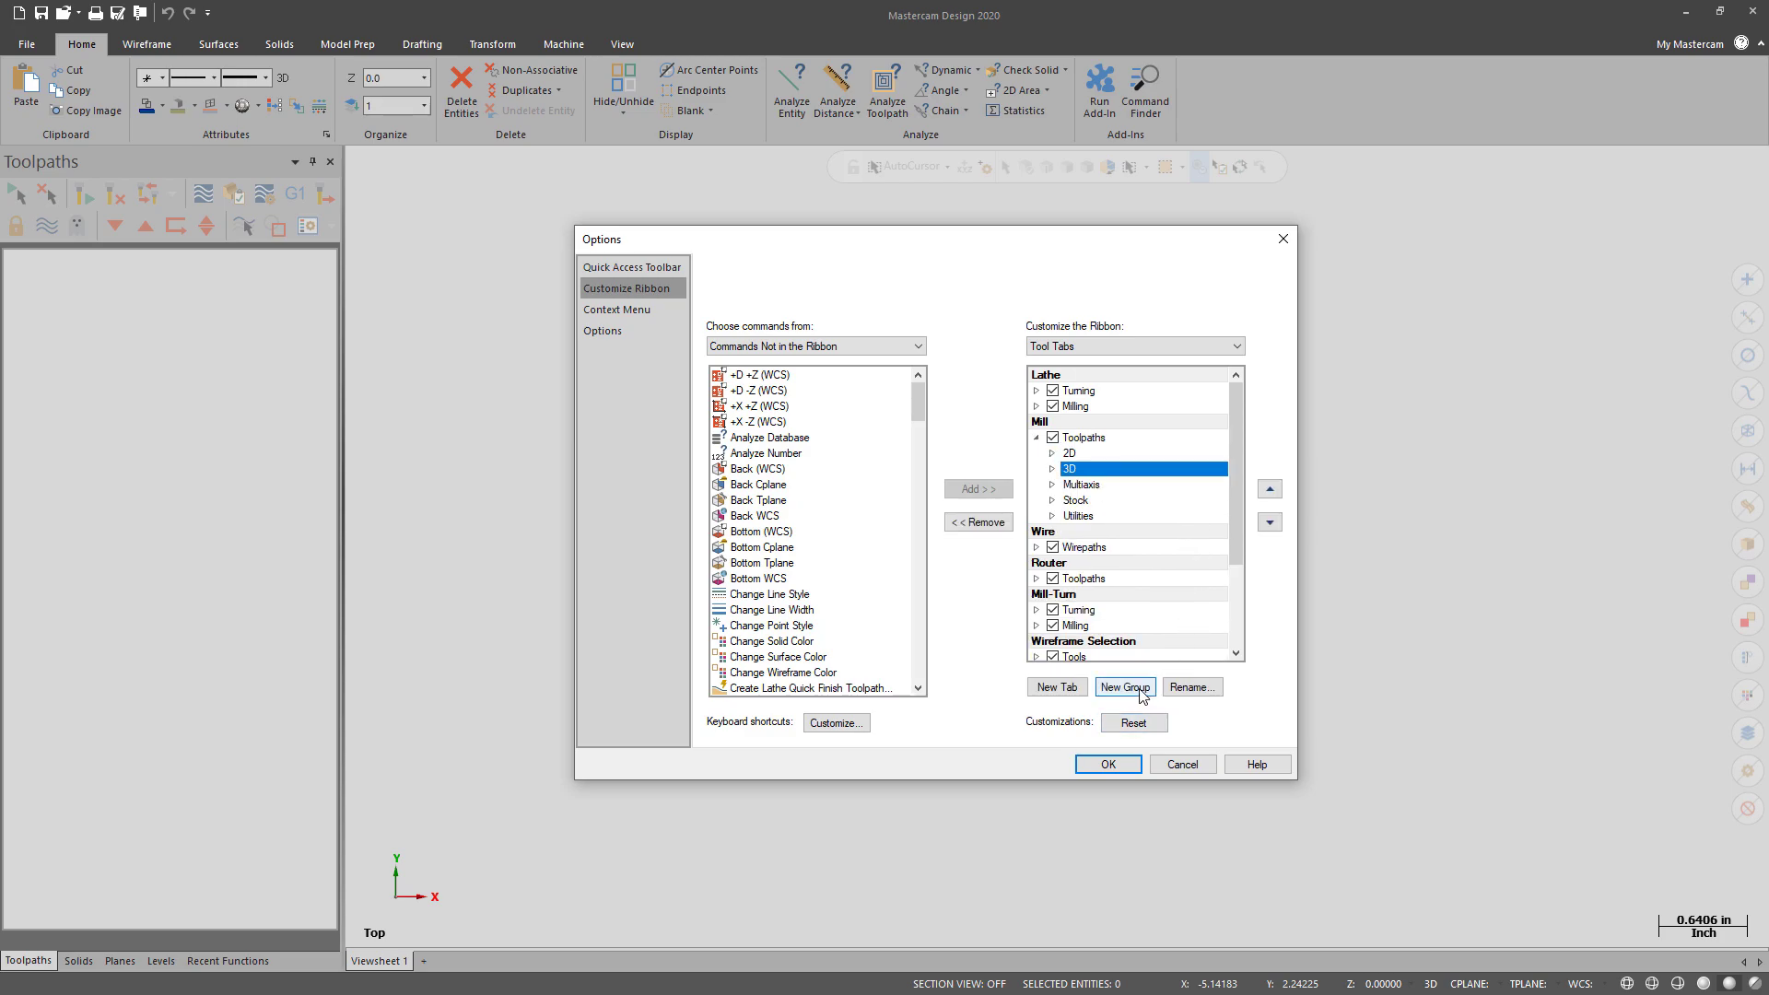
pyautogui.click(1123, 687)
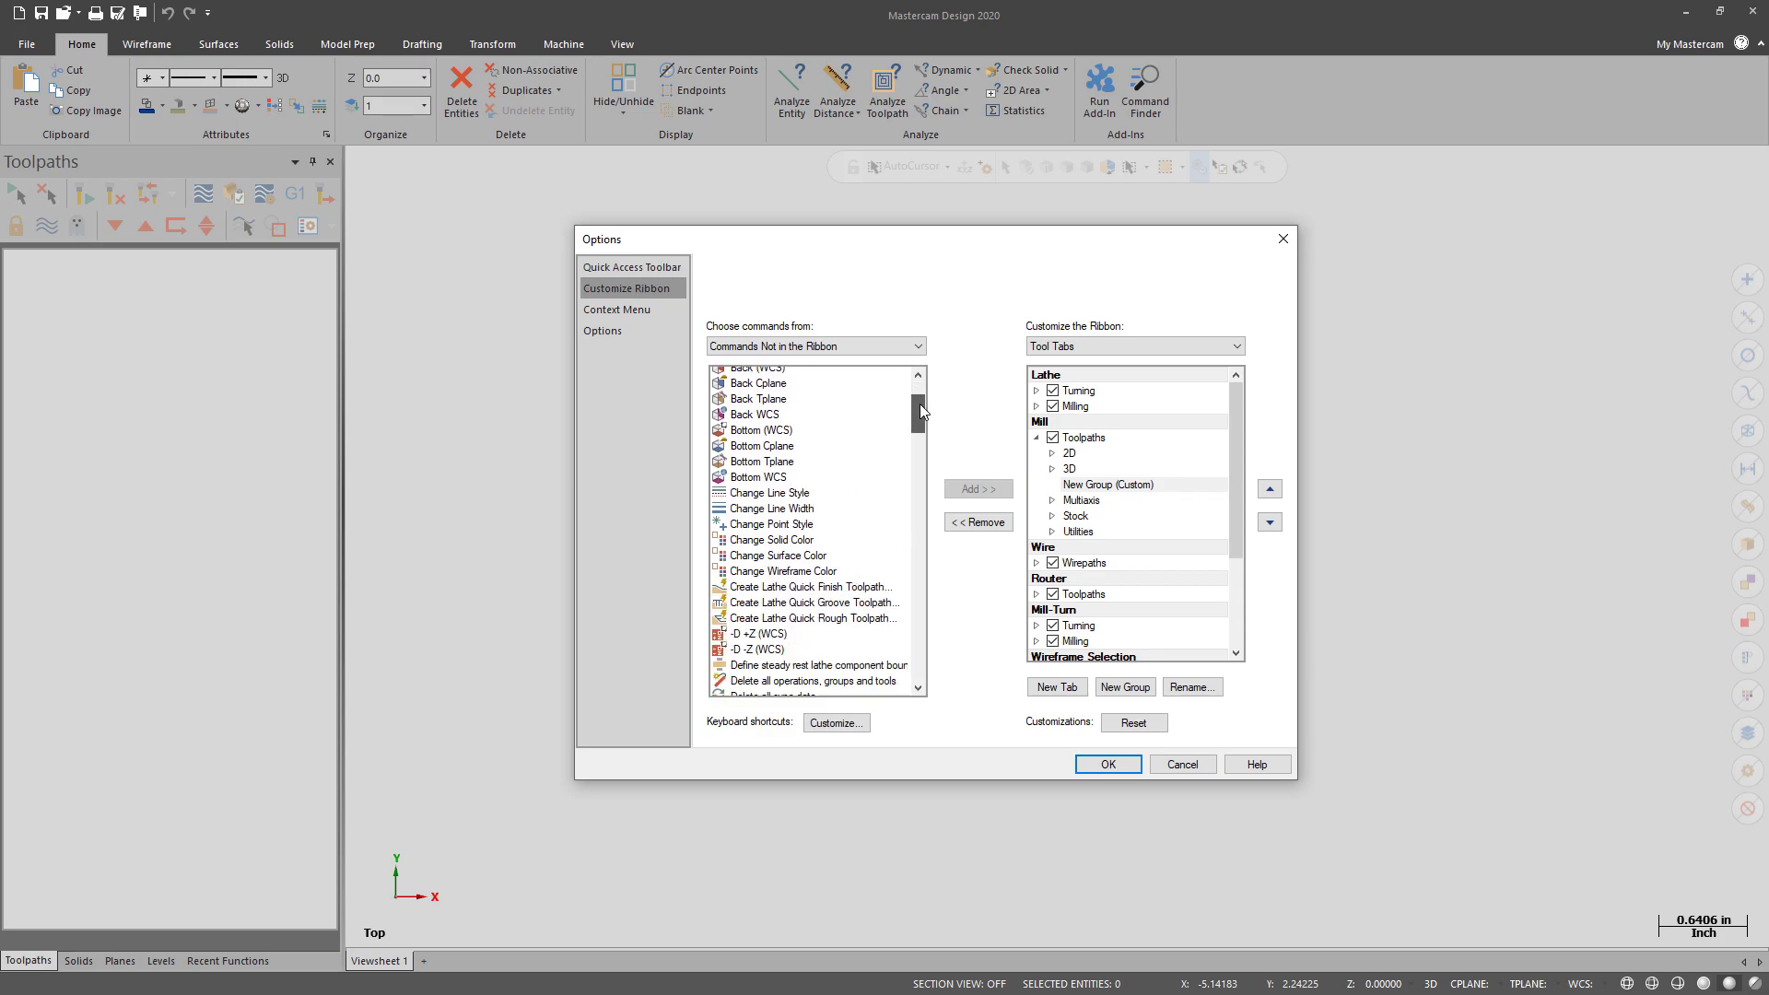
# Step: Add Finish Parallel Toolpath from Commands Not in the Ribbon to New Group (Custom)
pyautogui.scroll(-3)
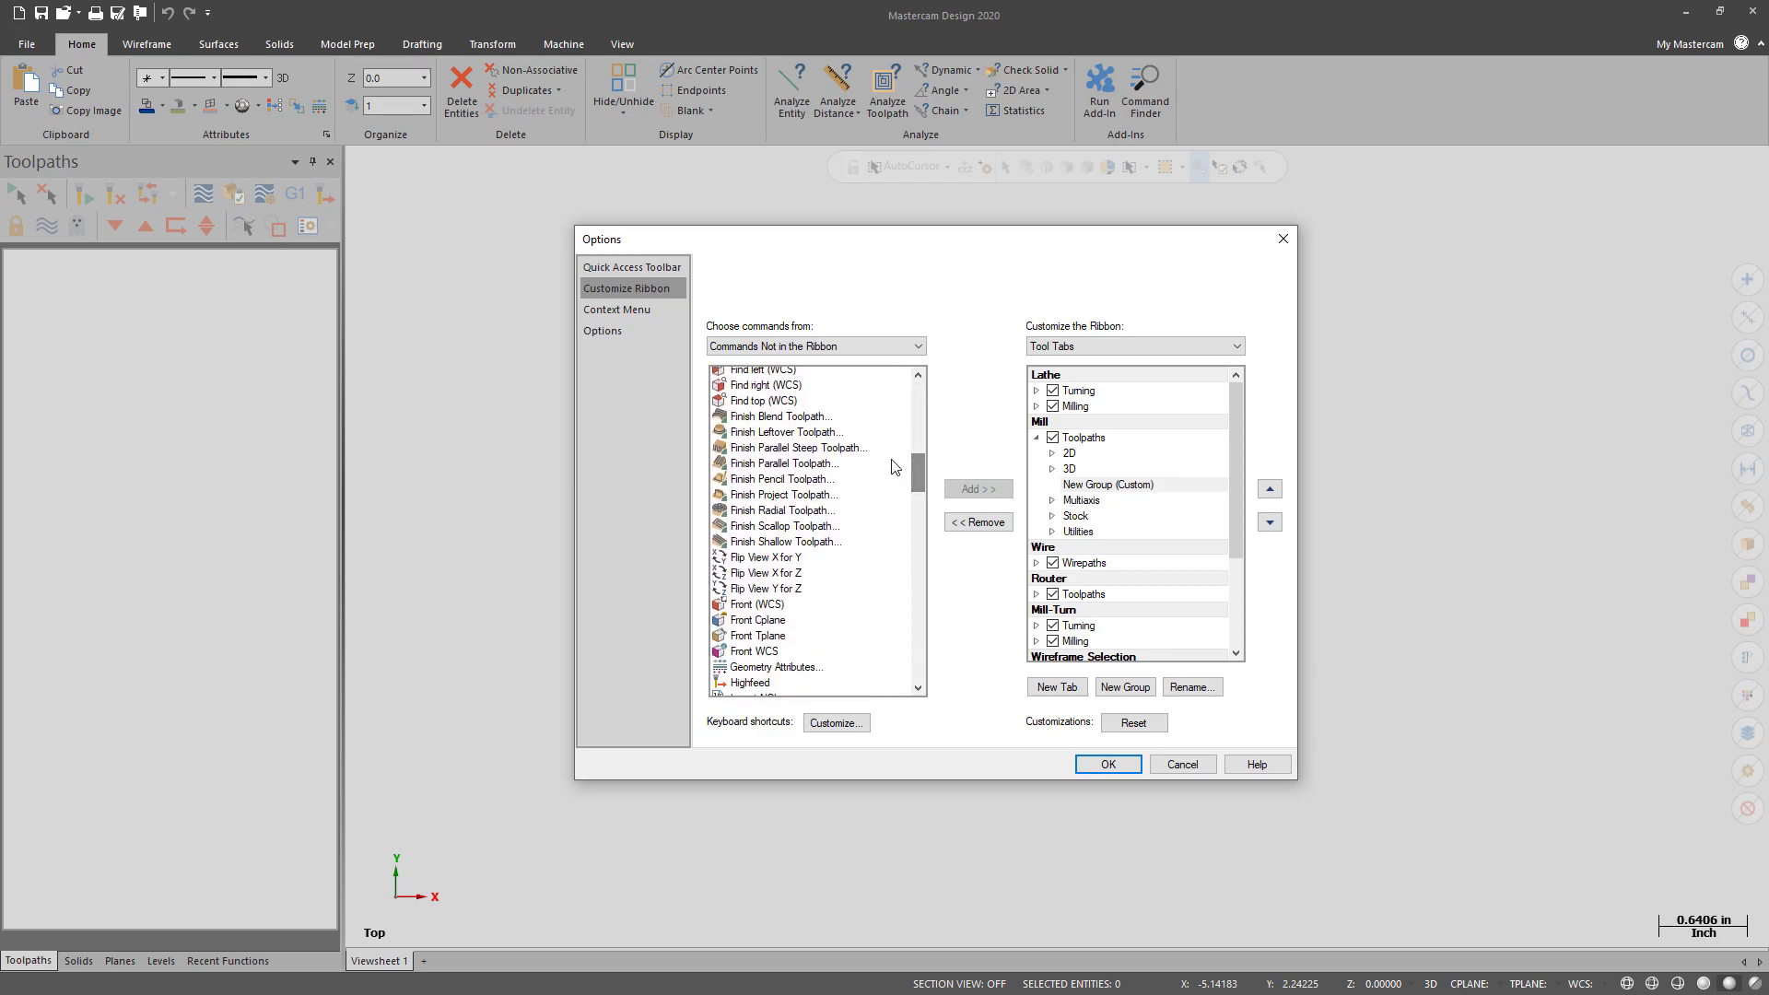
pyautogui.click(782, 463)
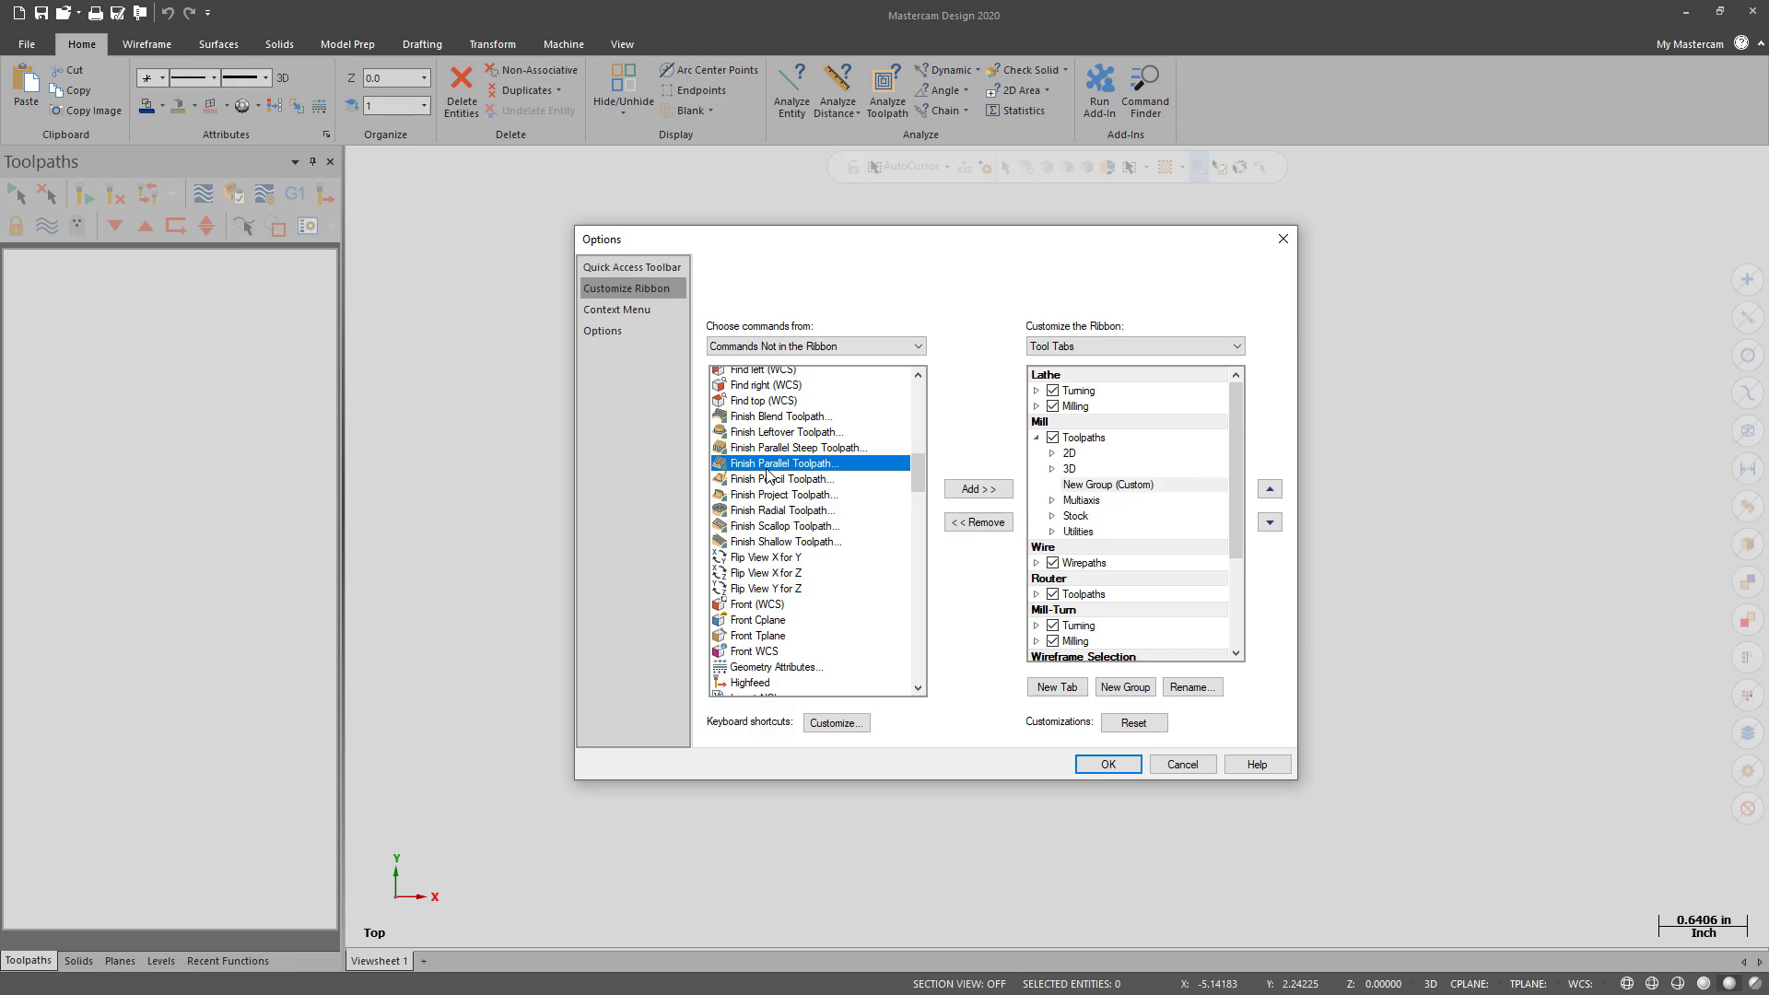
pyautogui.click(975, 488)
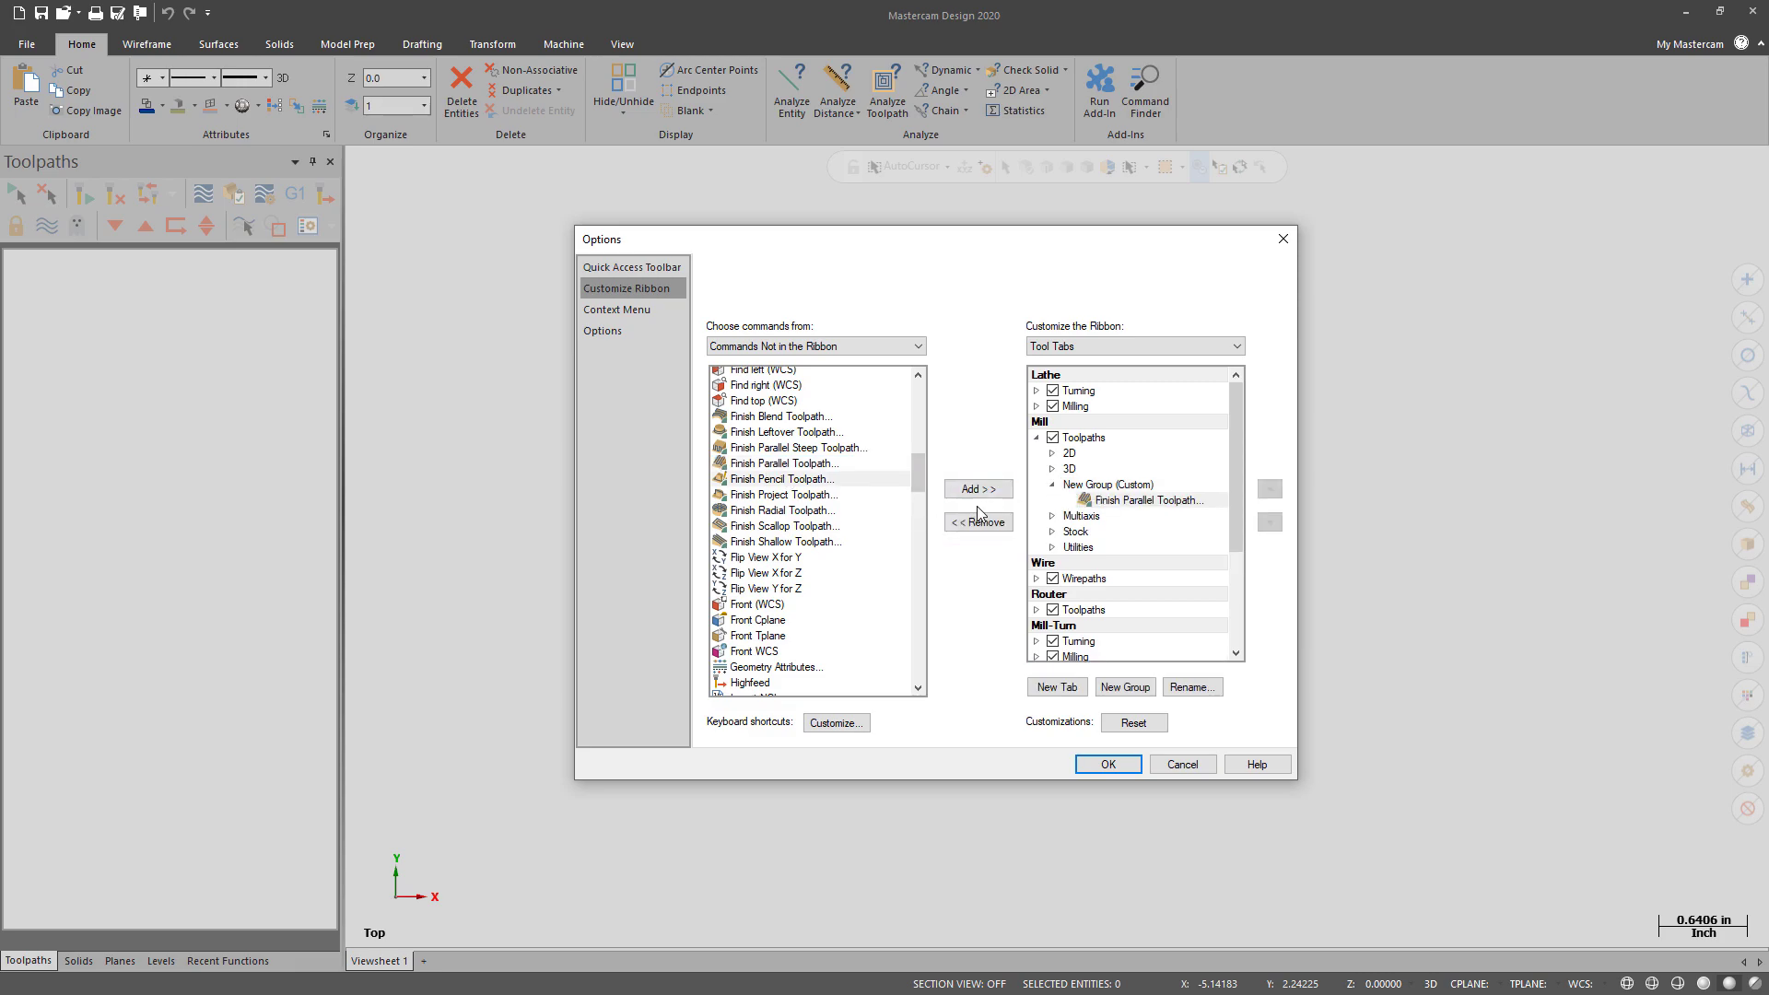
pyautogui.click(617, 310)
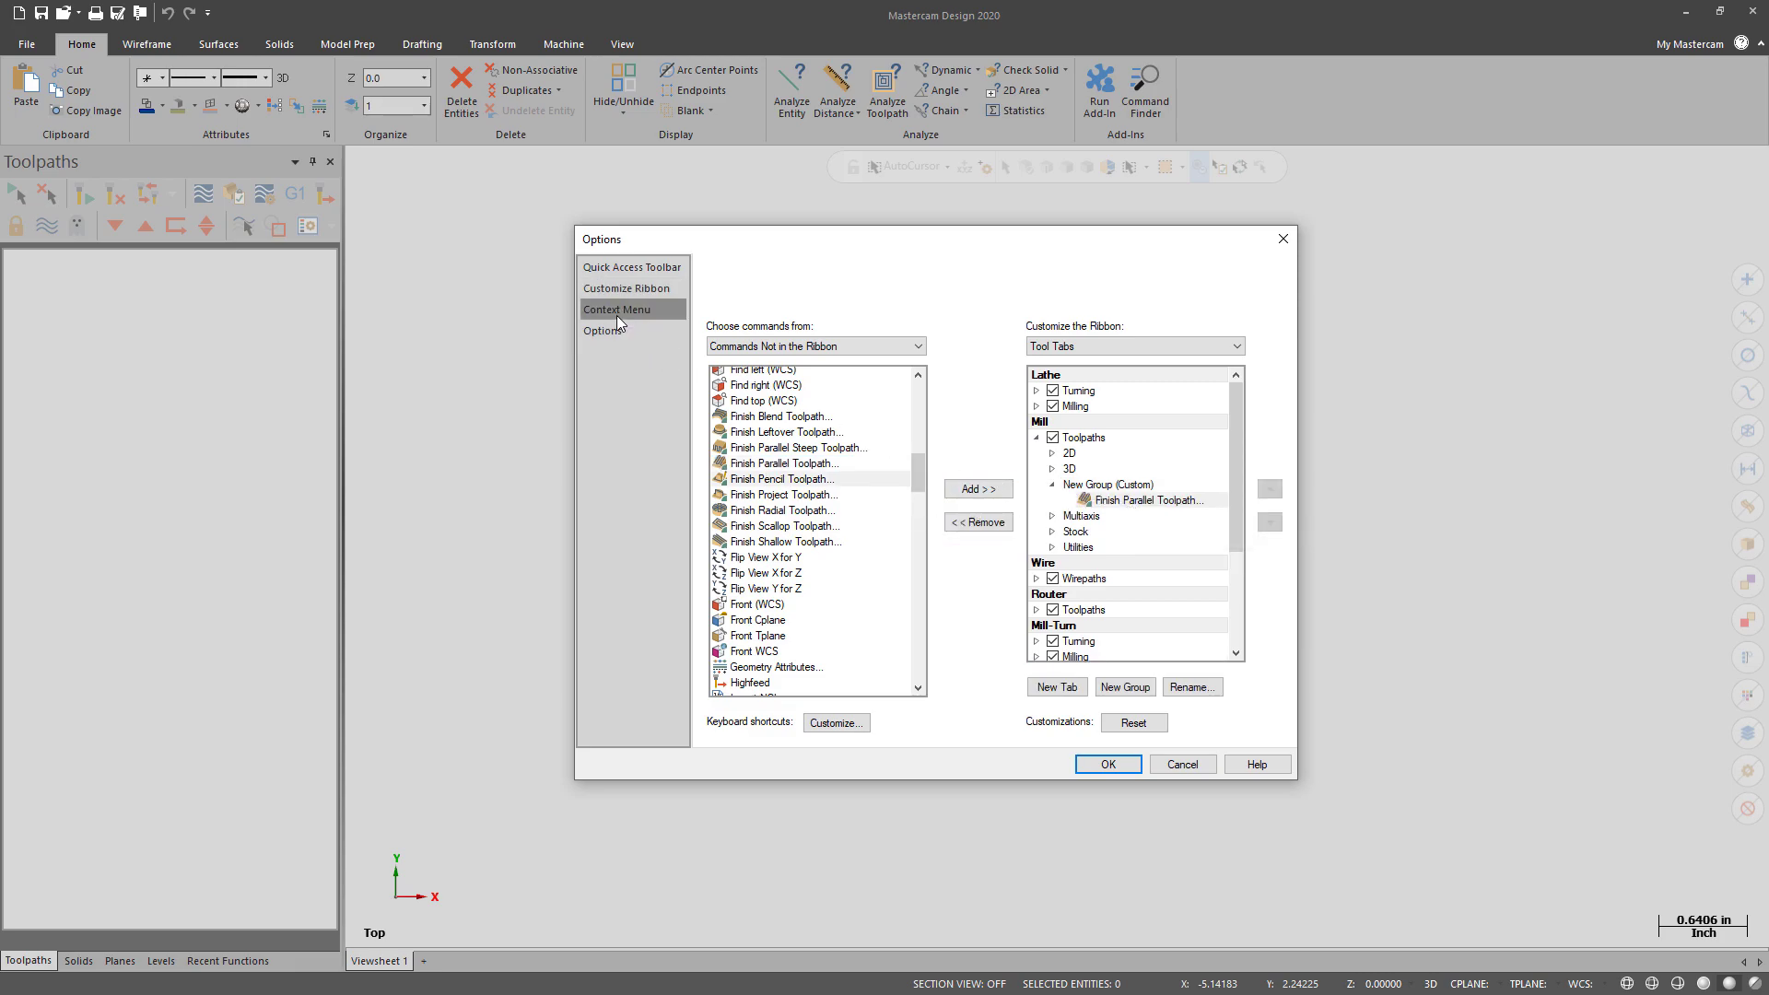
# Step: Add Gview = Tplane from Graphics View commands under the GView context submenu and apply Options
pyautogui.click(618, 310)
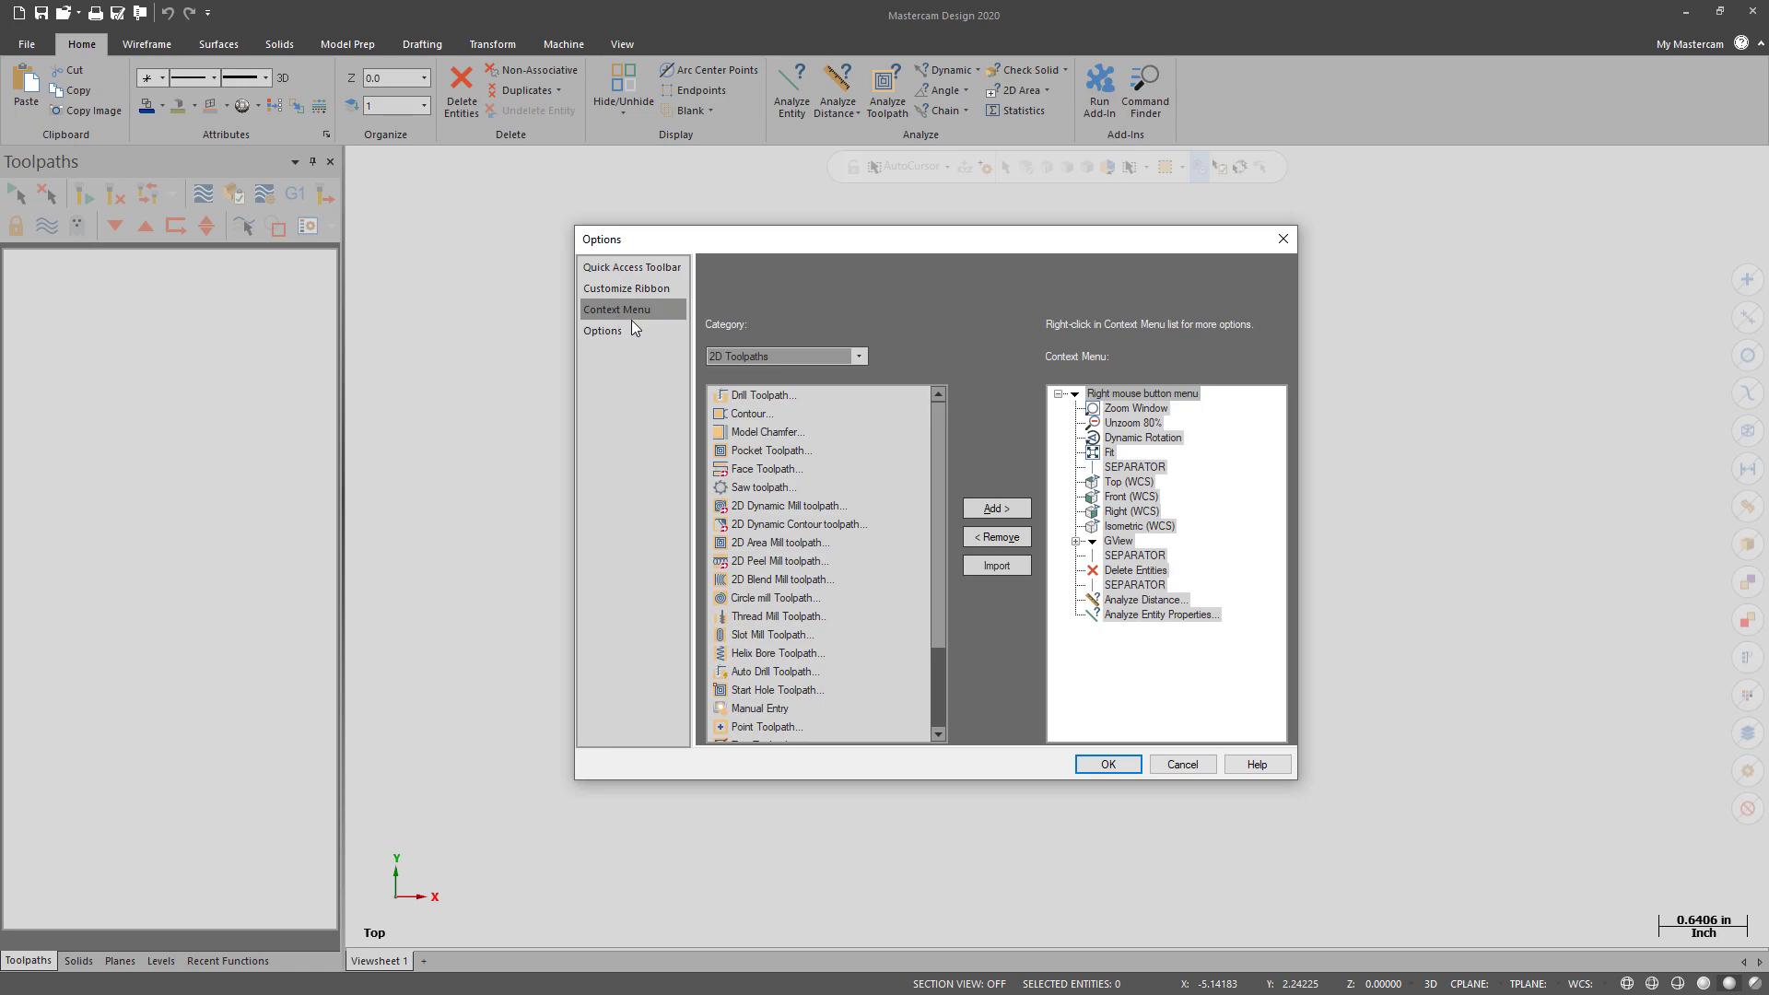
pyautogui.click(858, 355)
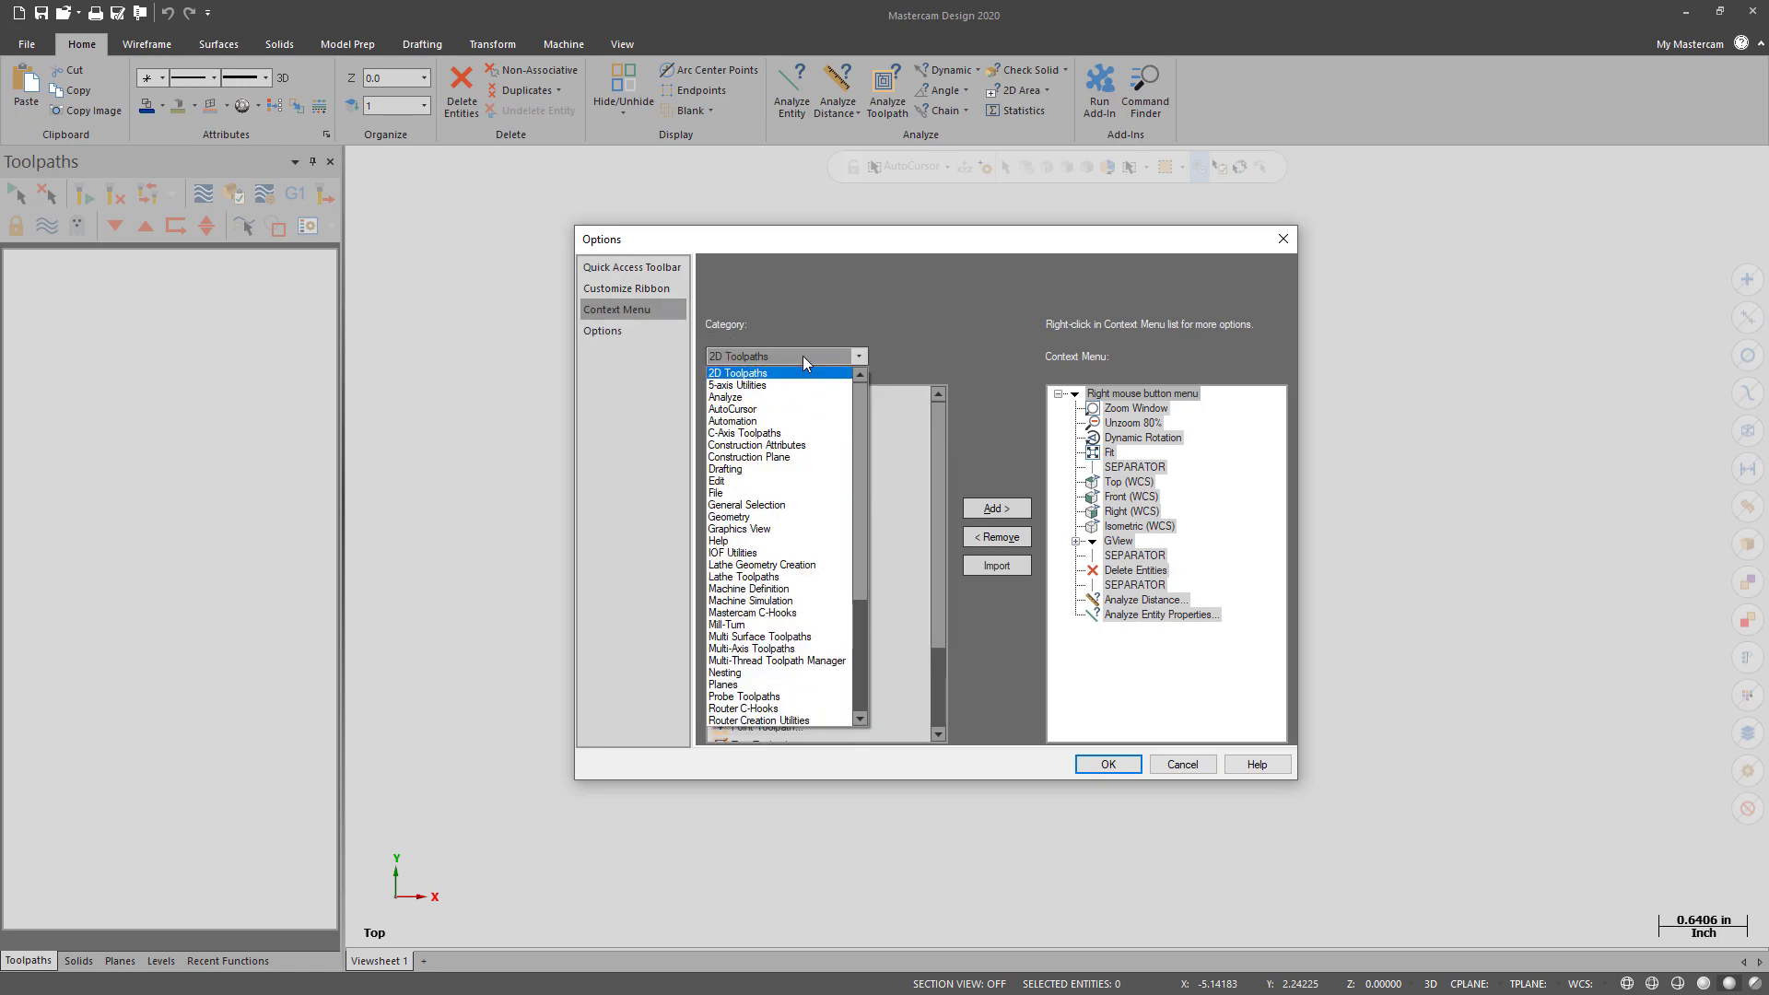
pyautogui.click(729, 516)
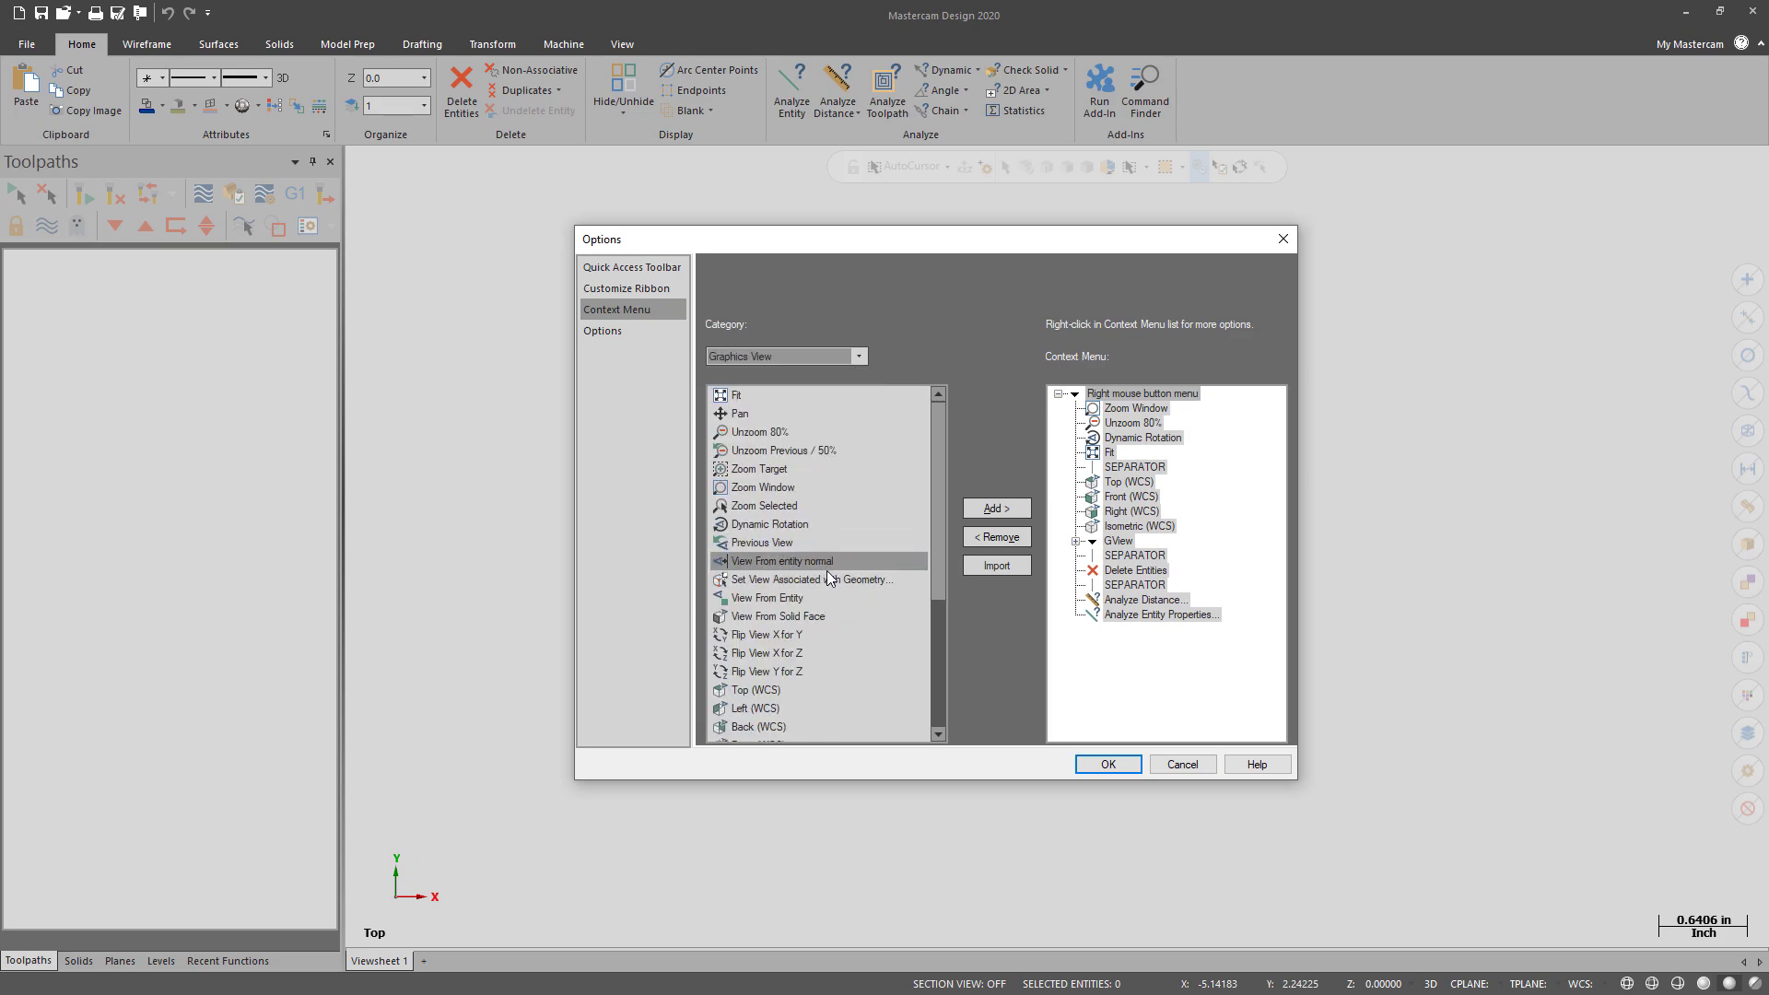
pyautogui.scroll(-3)
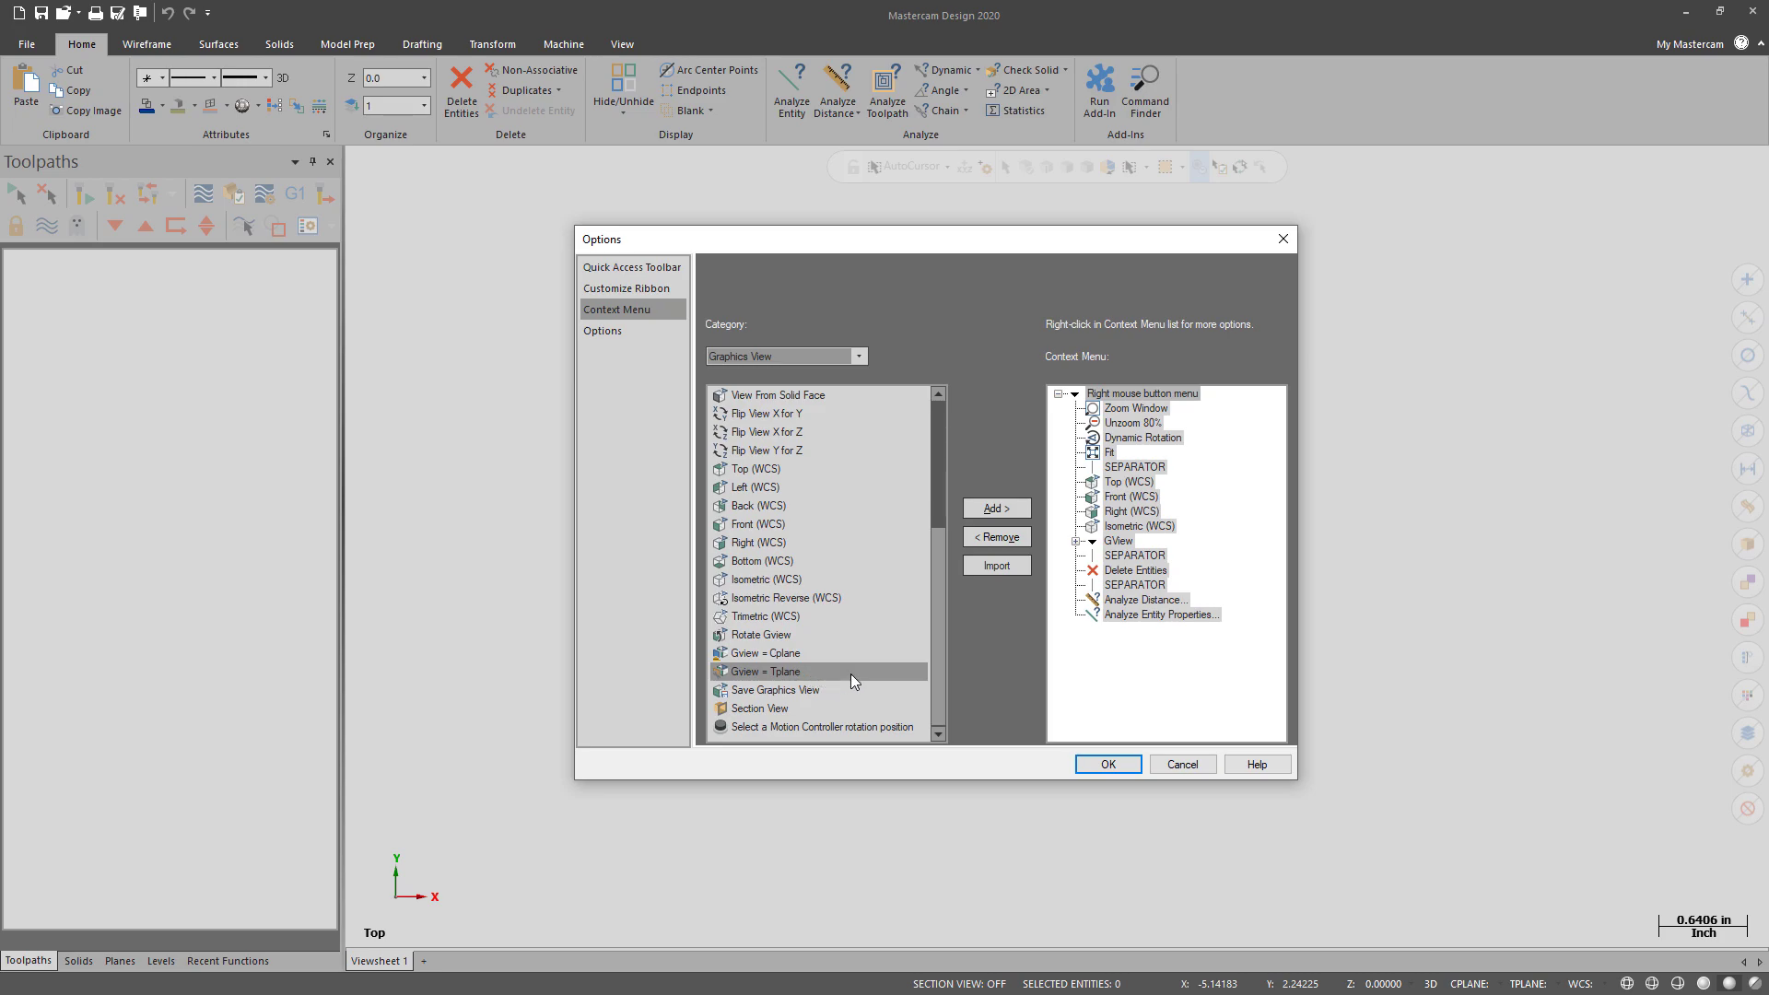
pyautogui.click(995, 508)
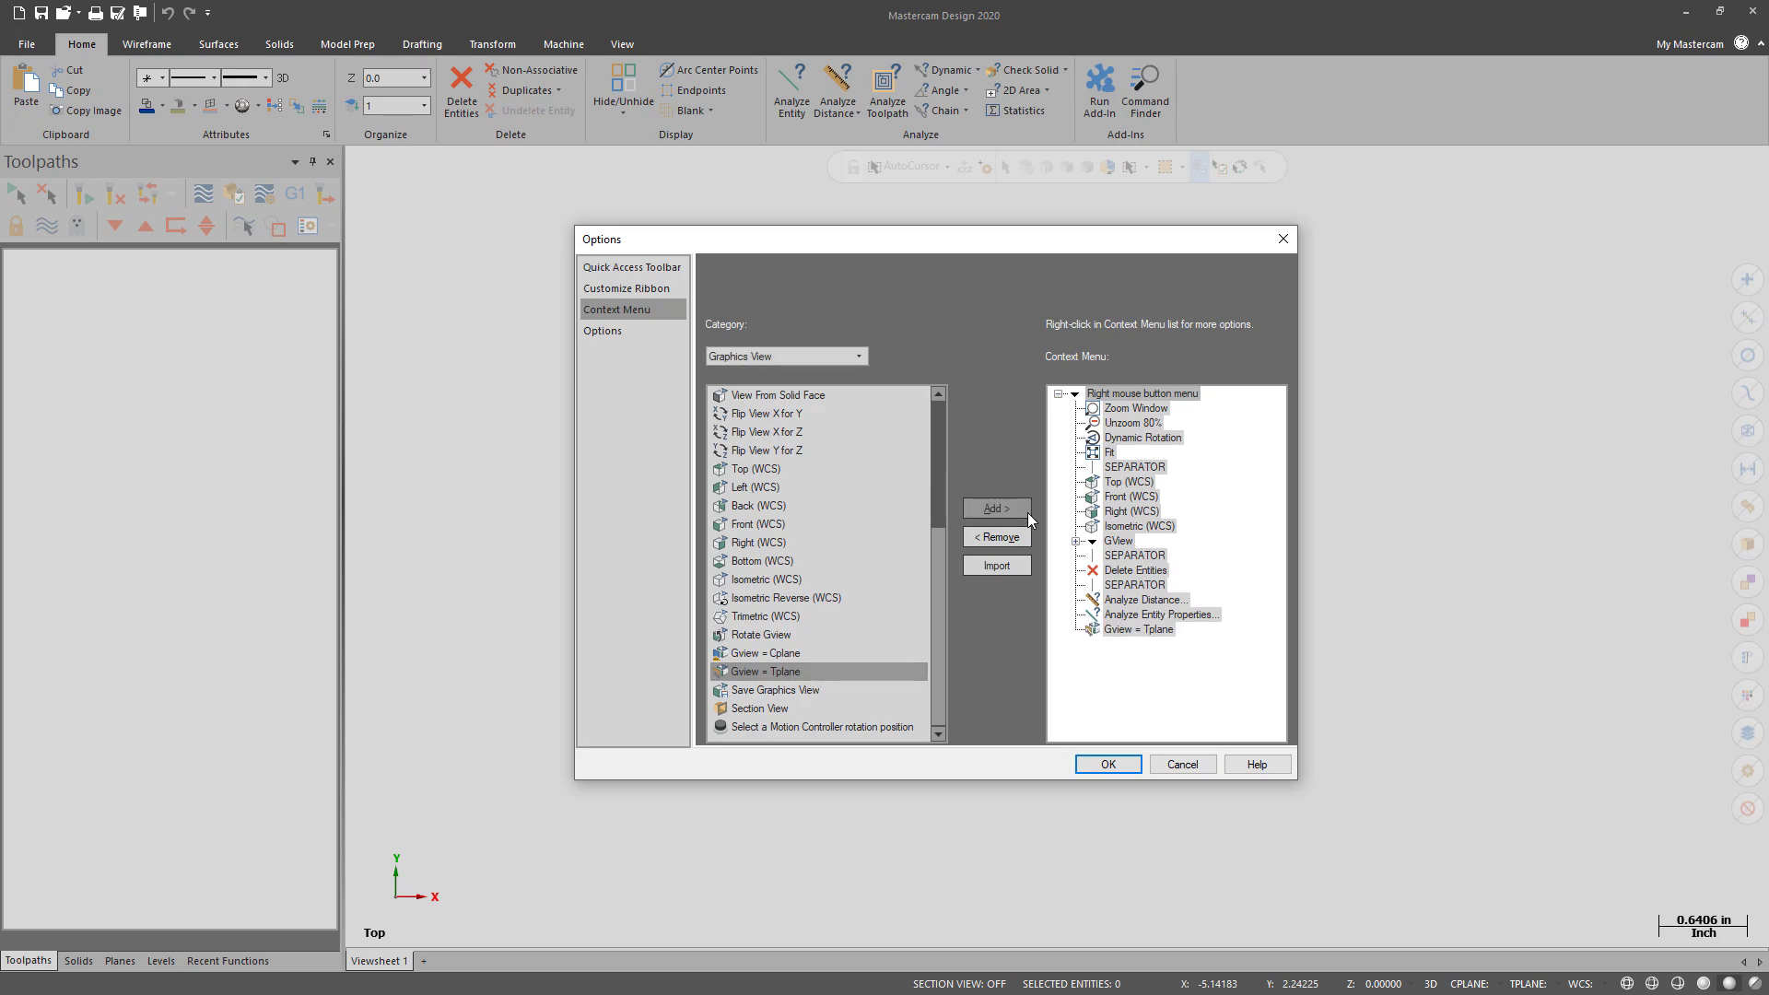
pyautogui.moveTo(1101, 624)
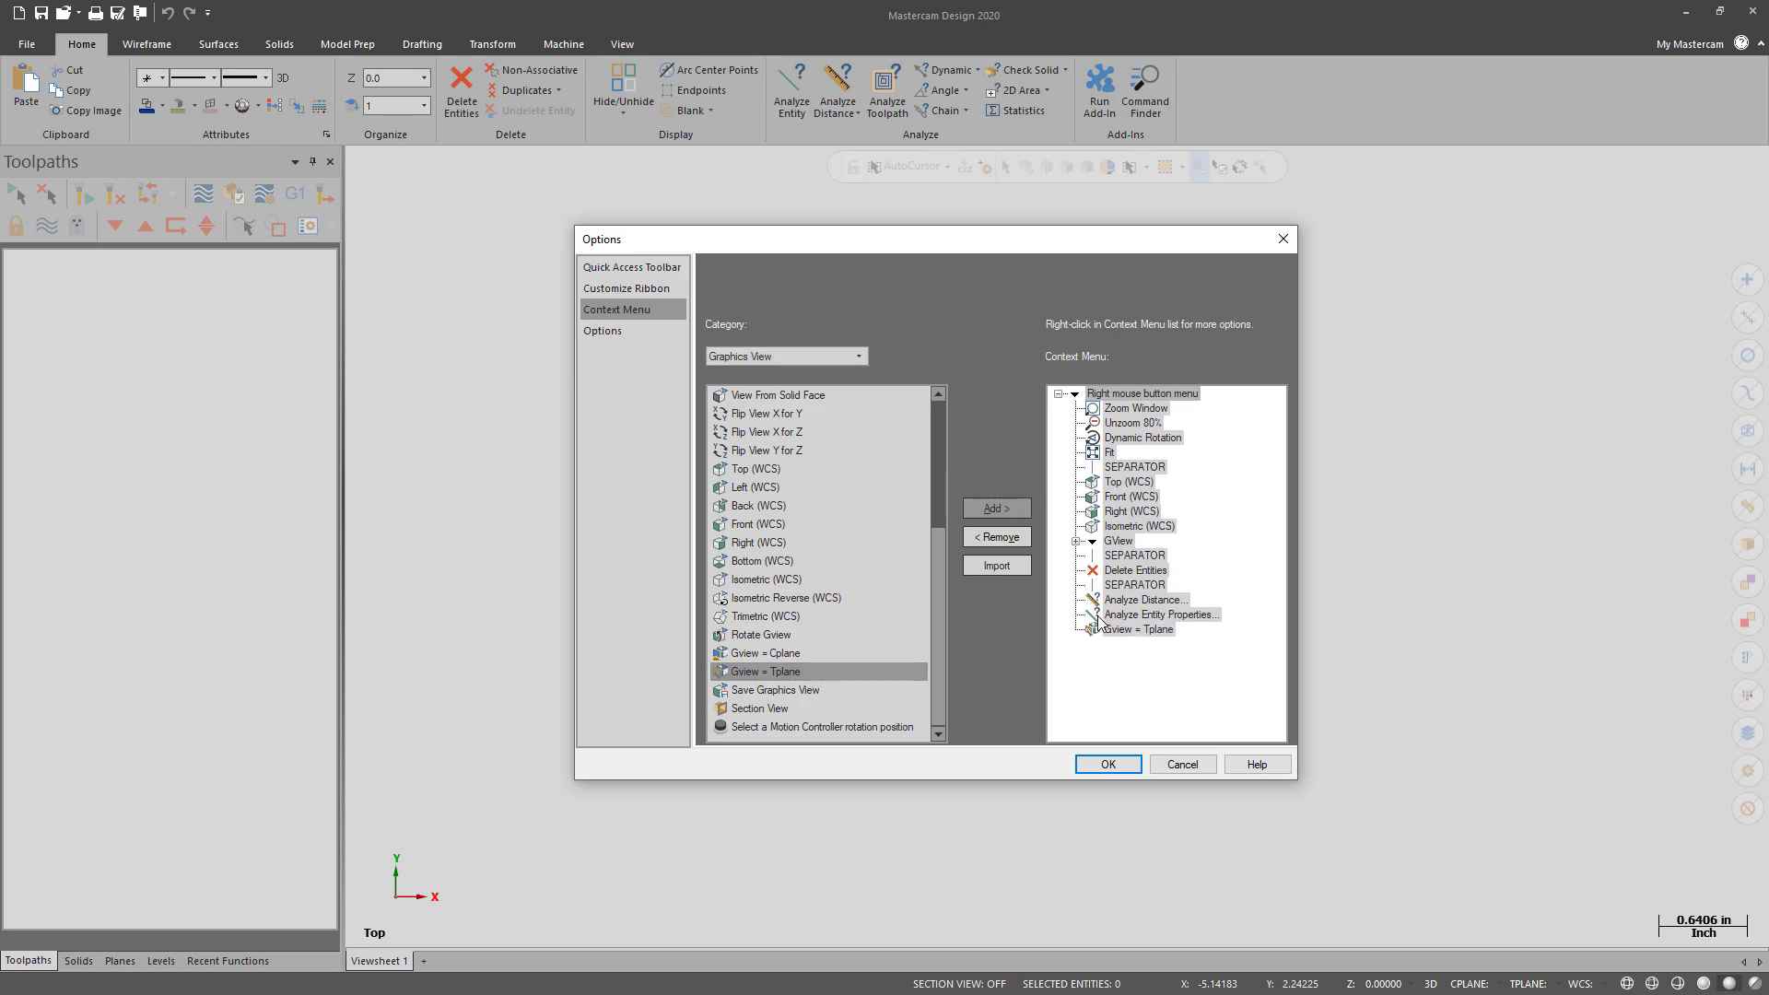
pyautogui.click(1092, 540)
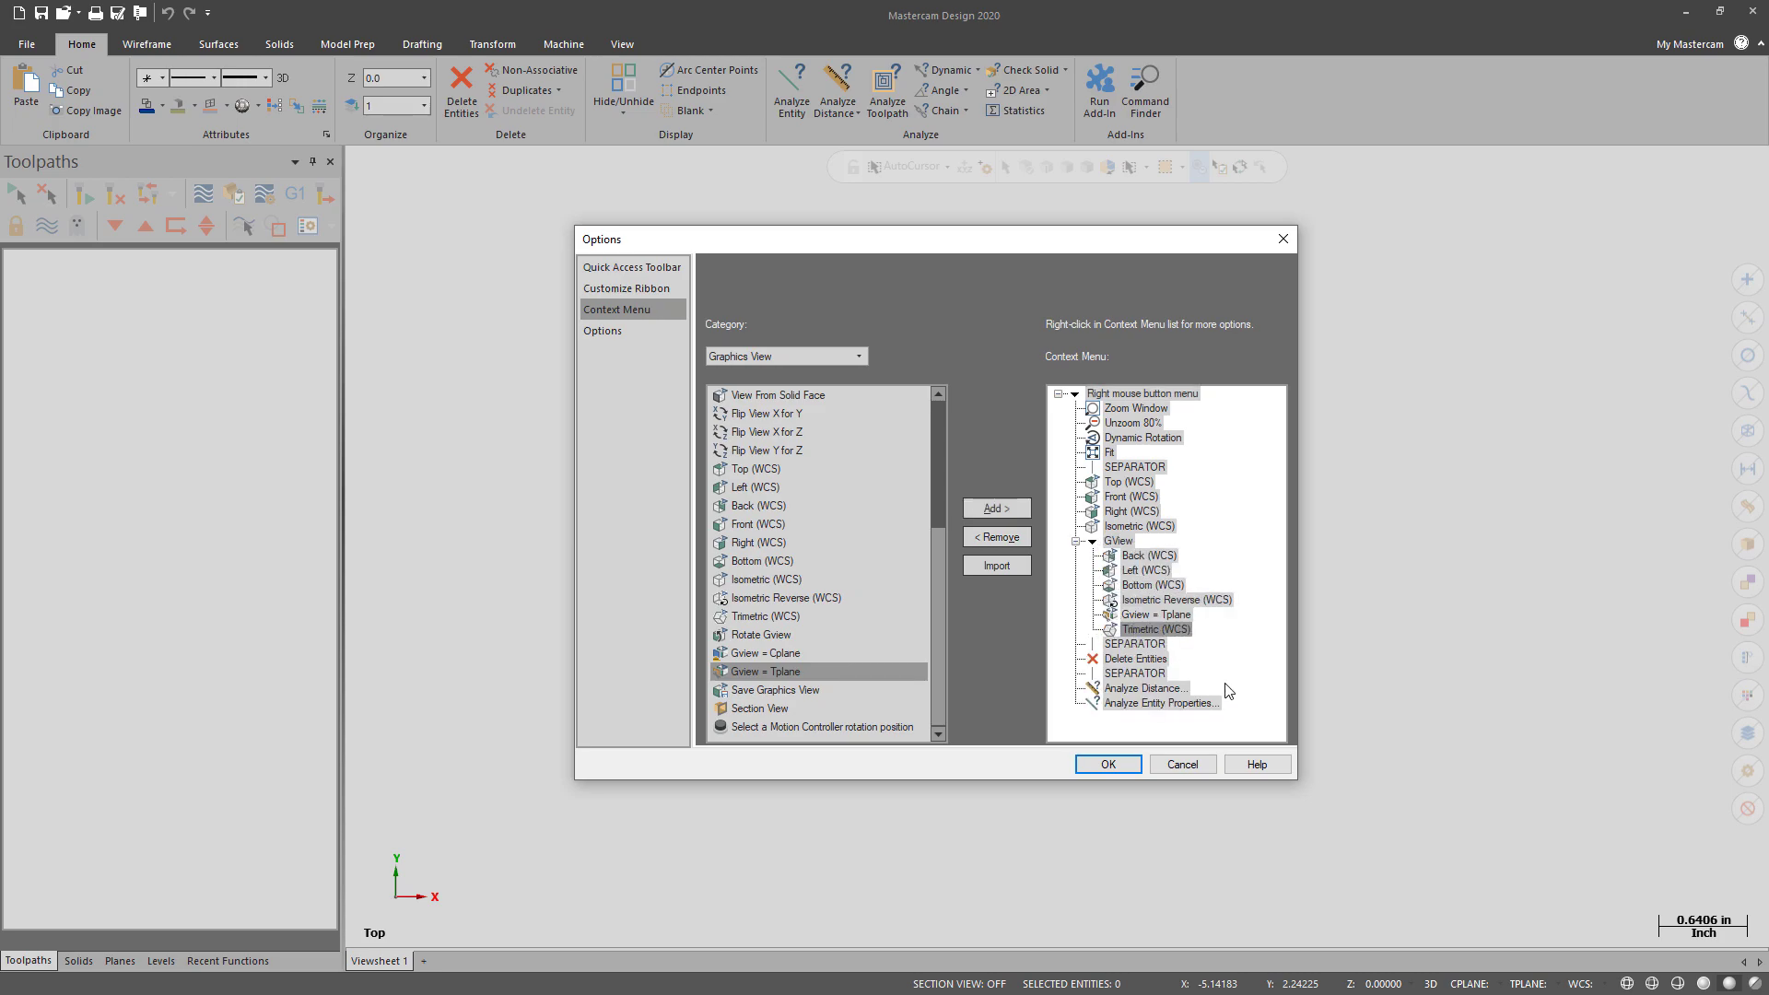
pyautogui.click(1105, 764)
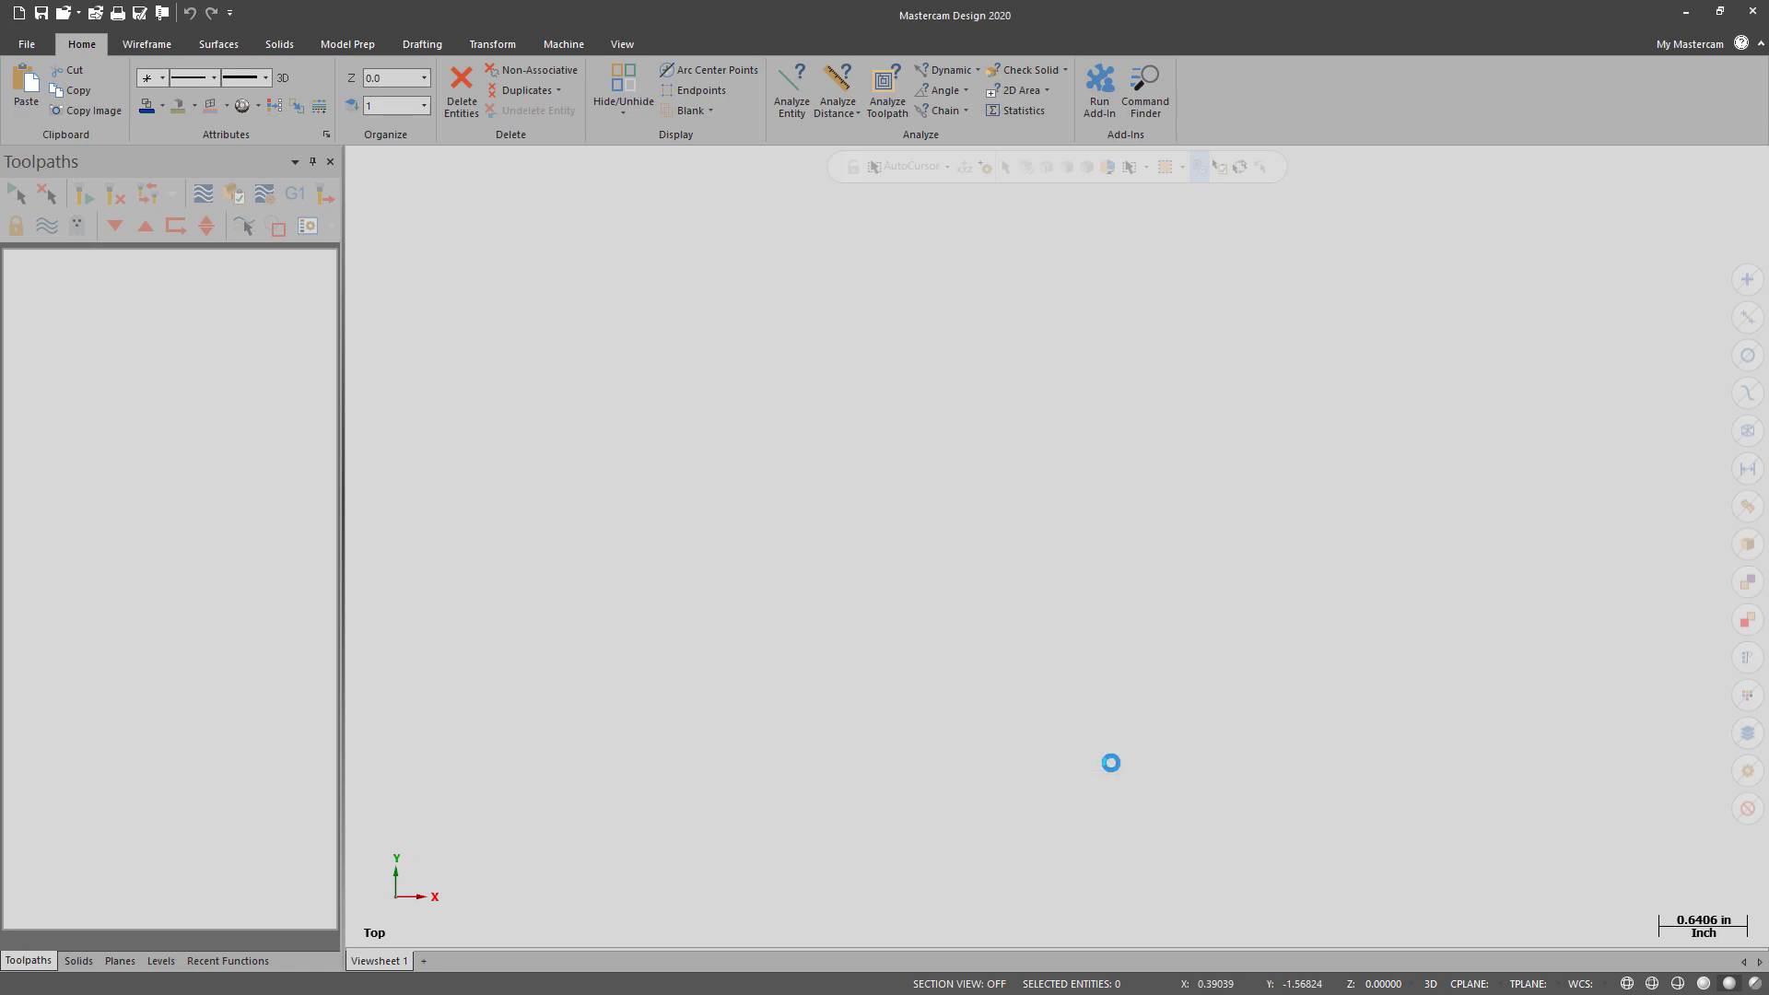
pyautogui.moveTo(685, 313)
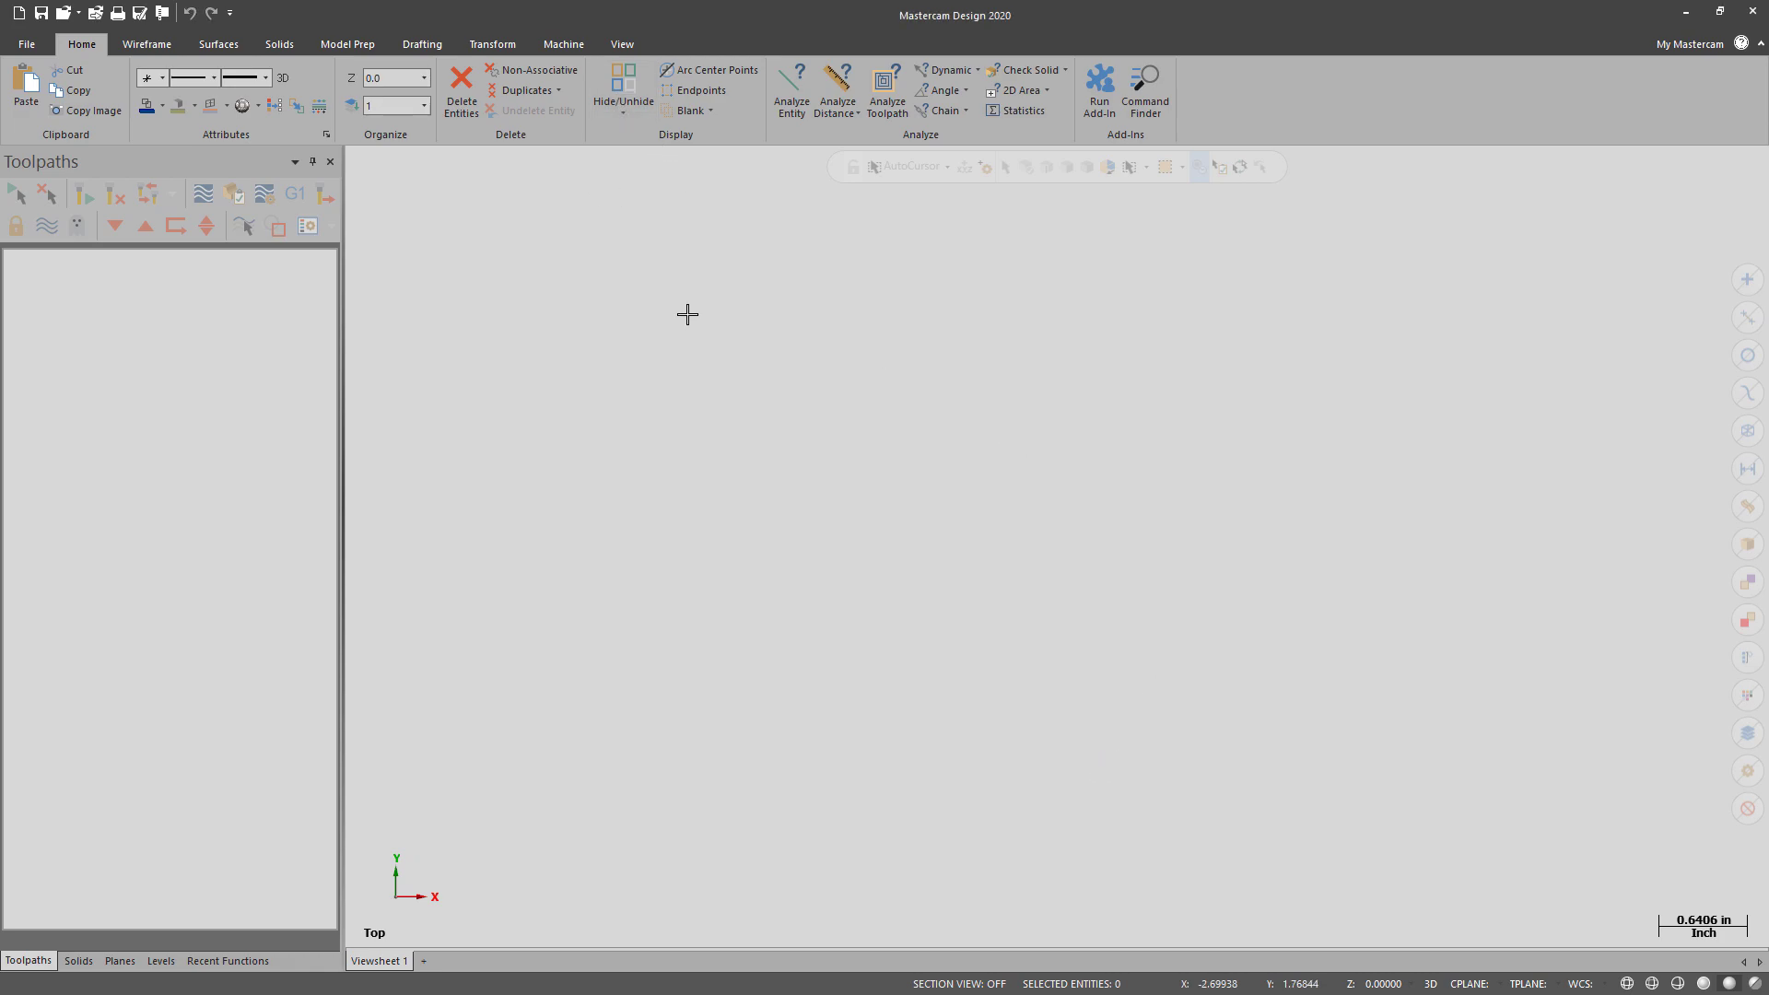
# Step: Check the customized right-click menu, then start adding a default mill machine
pyautogui.rightClick(685, 313)
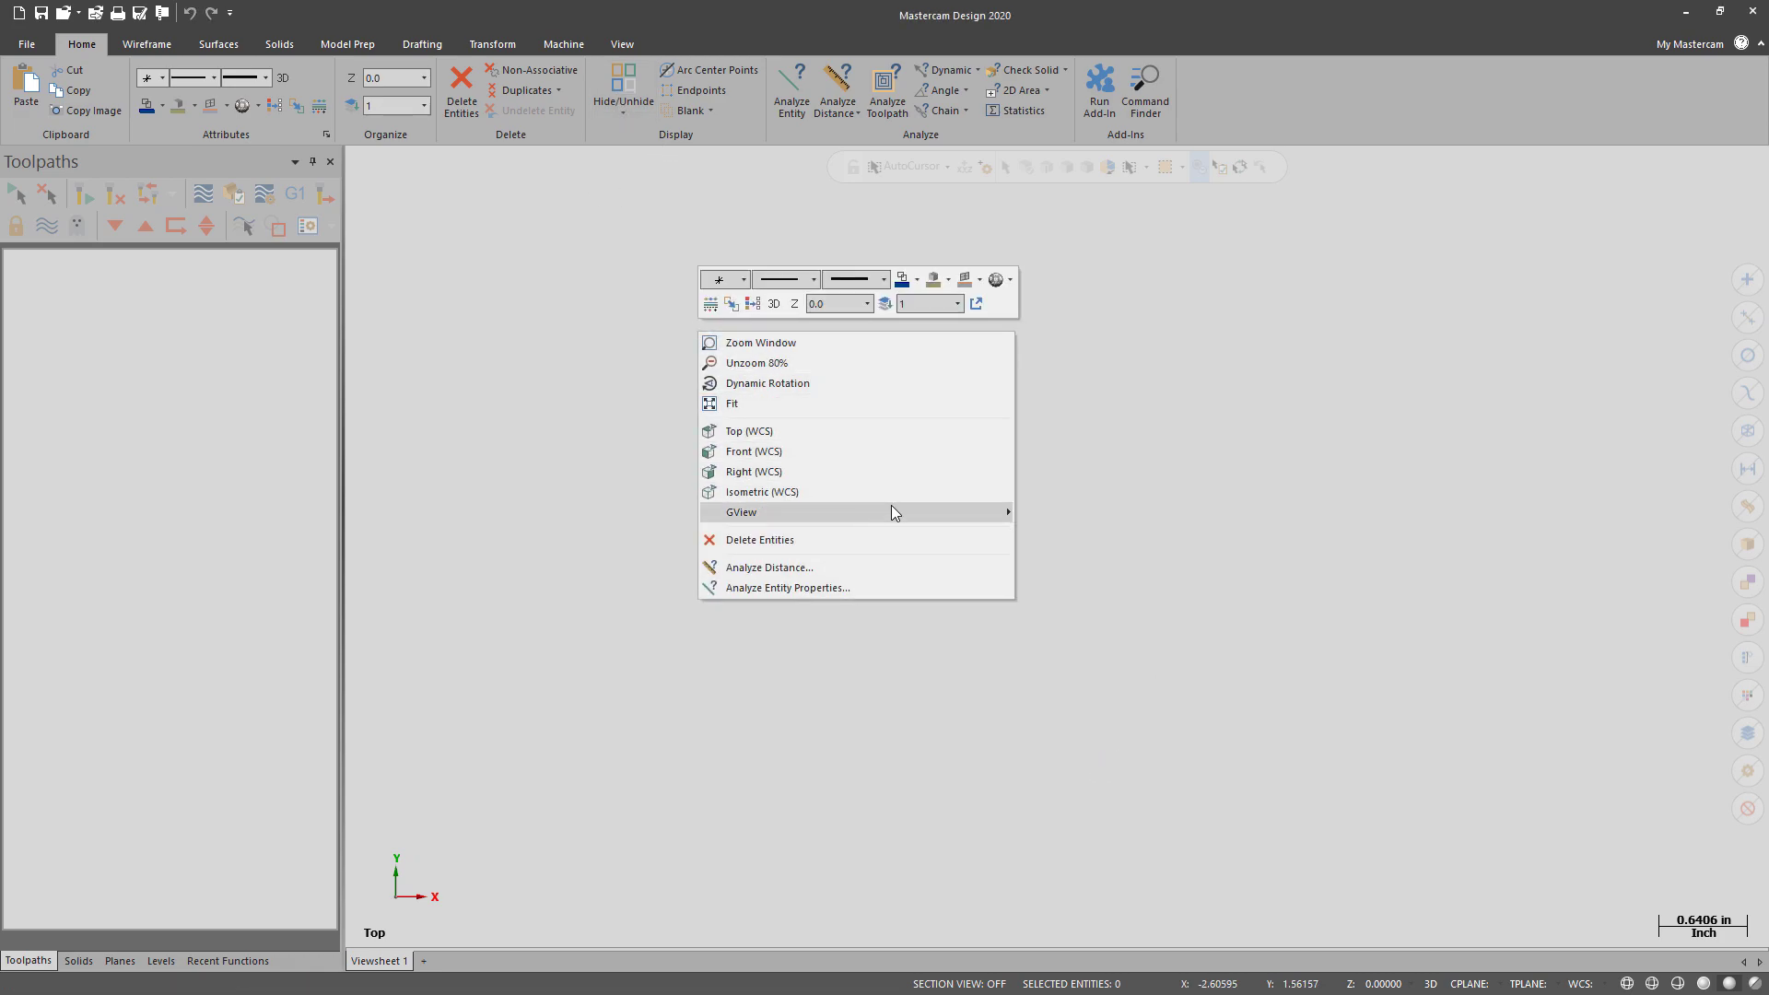
pyautogui.click(1174, 350)
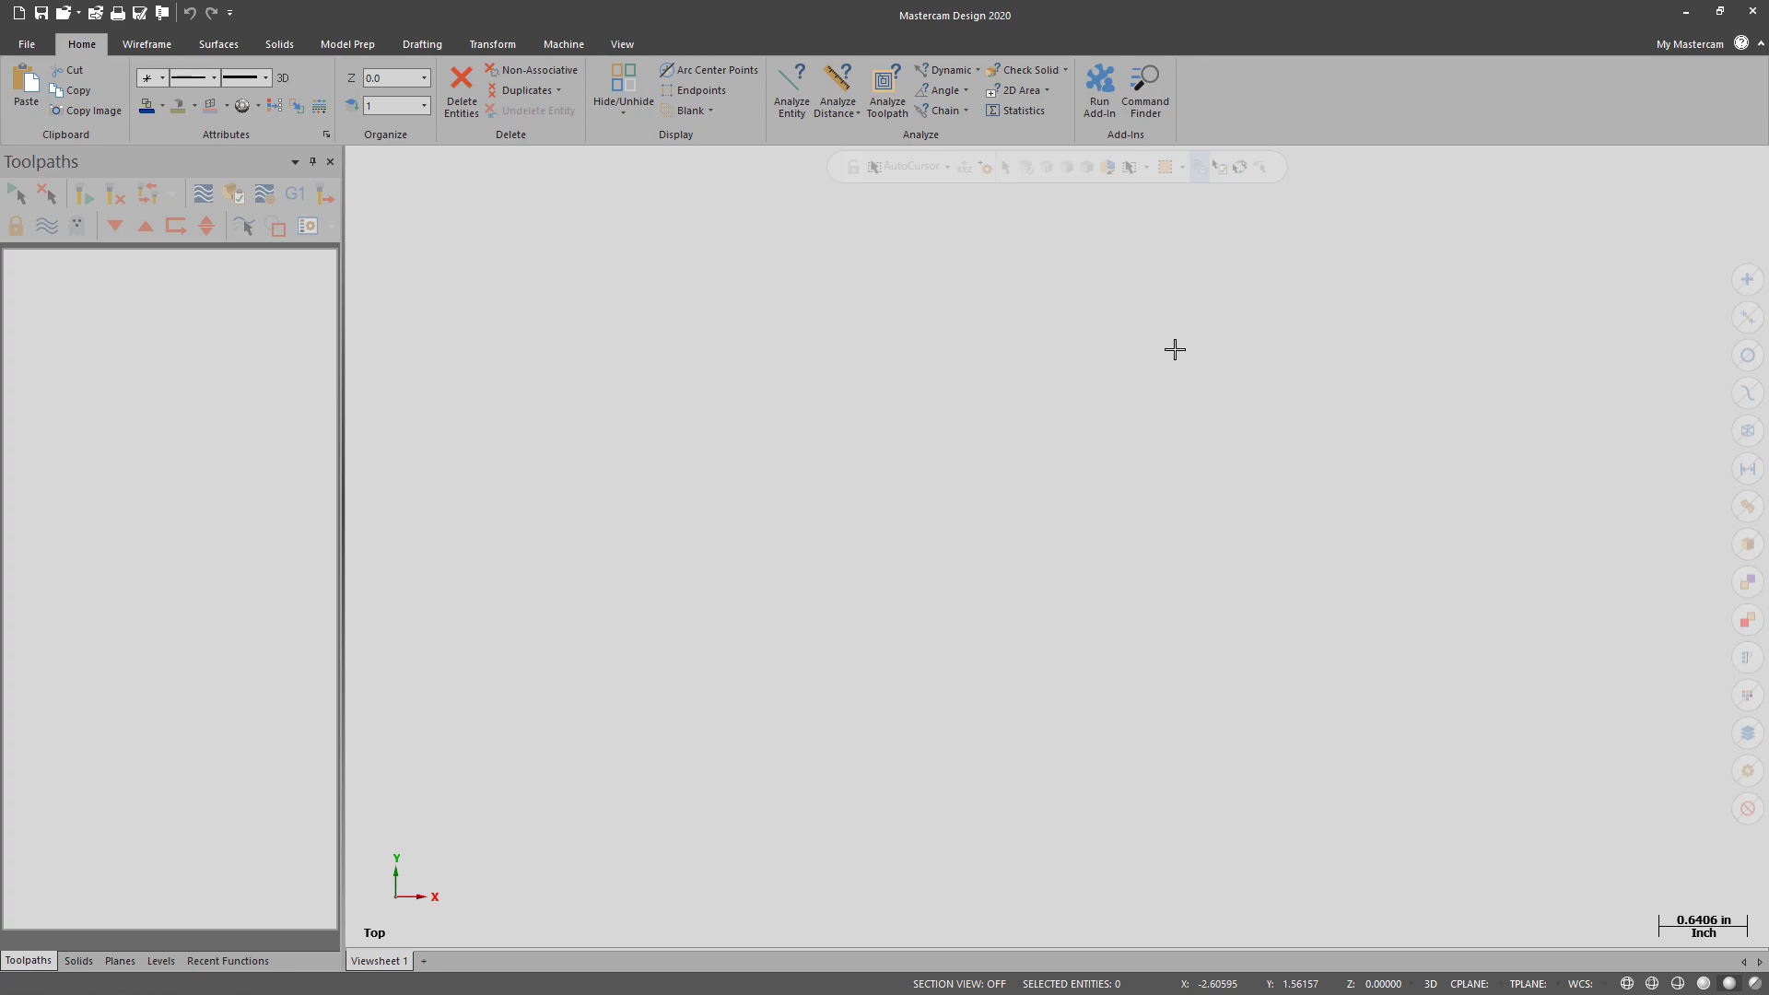
pyautogui.moveTo(96, 12)
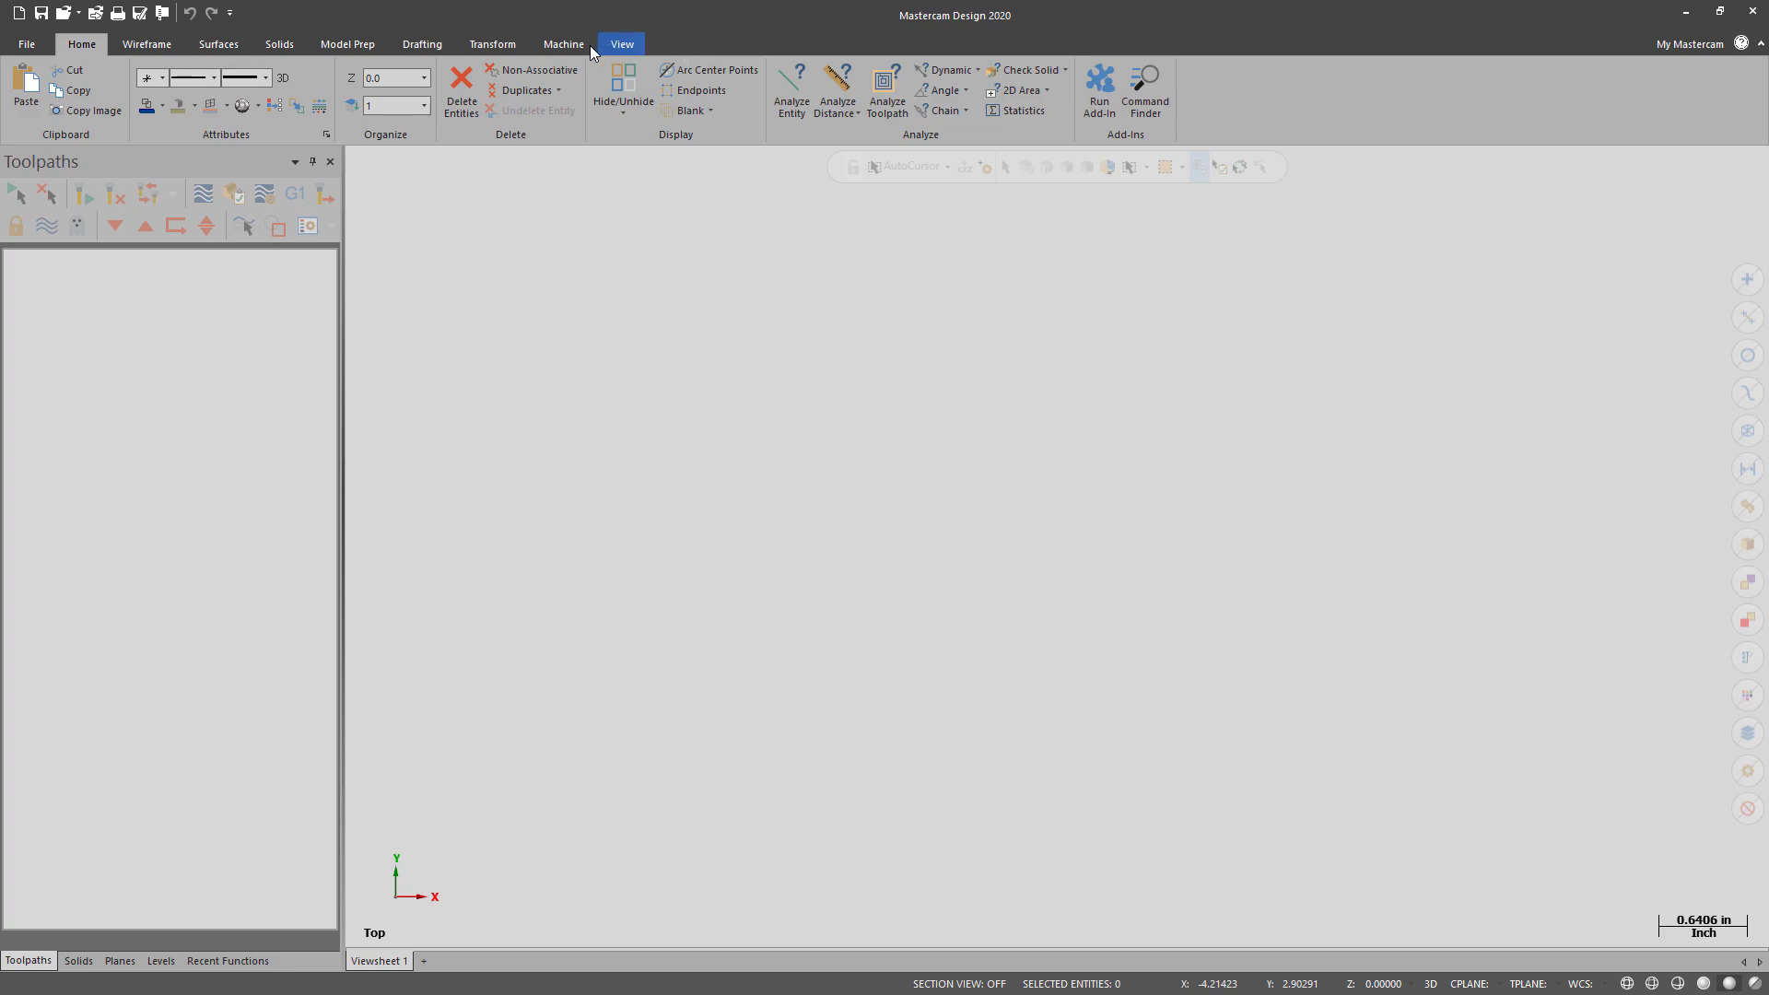
pyautogui.click(562, 44)
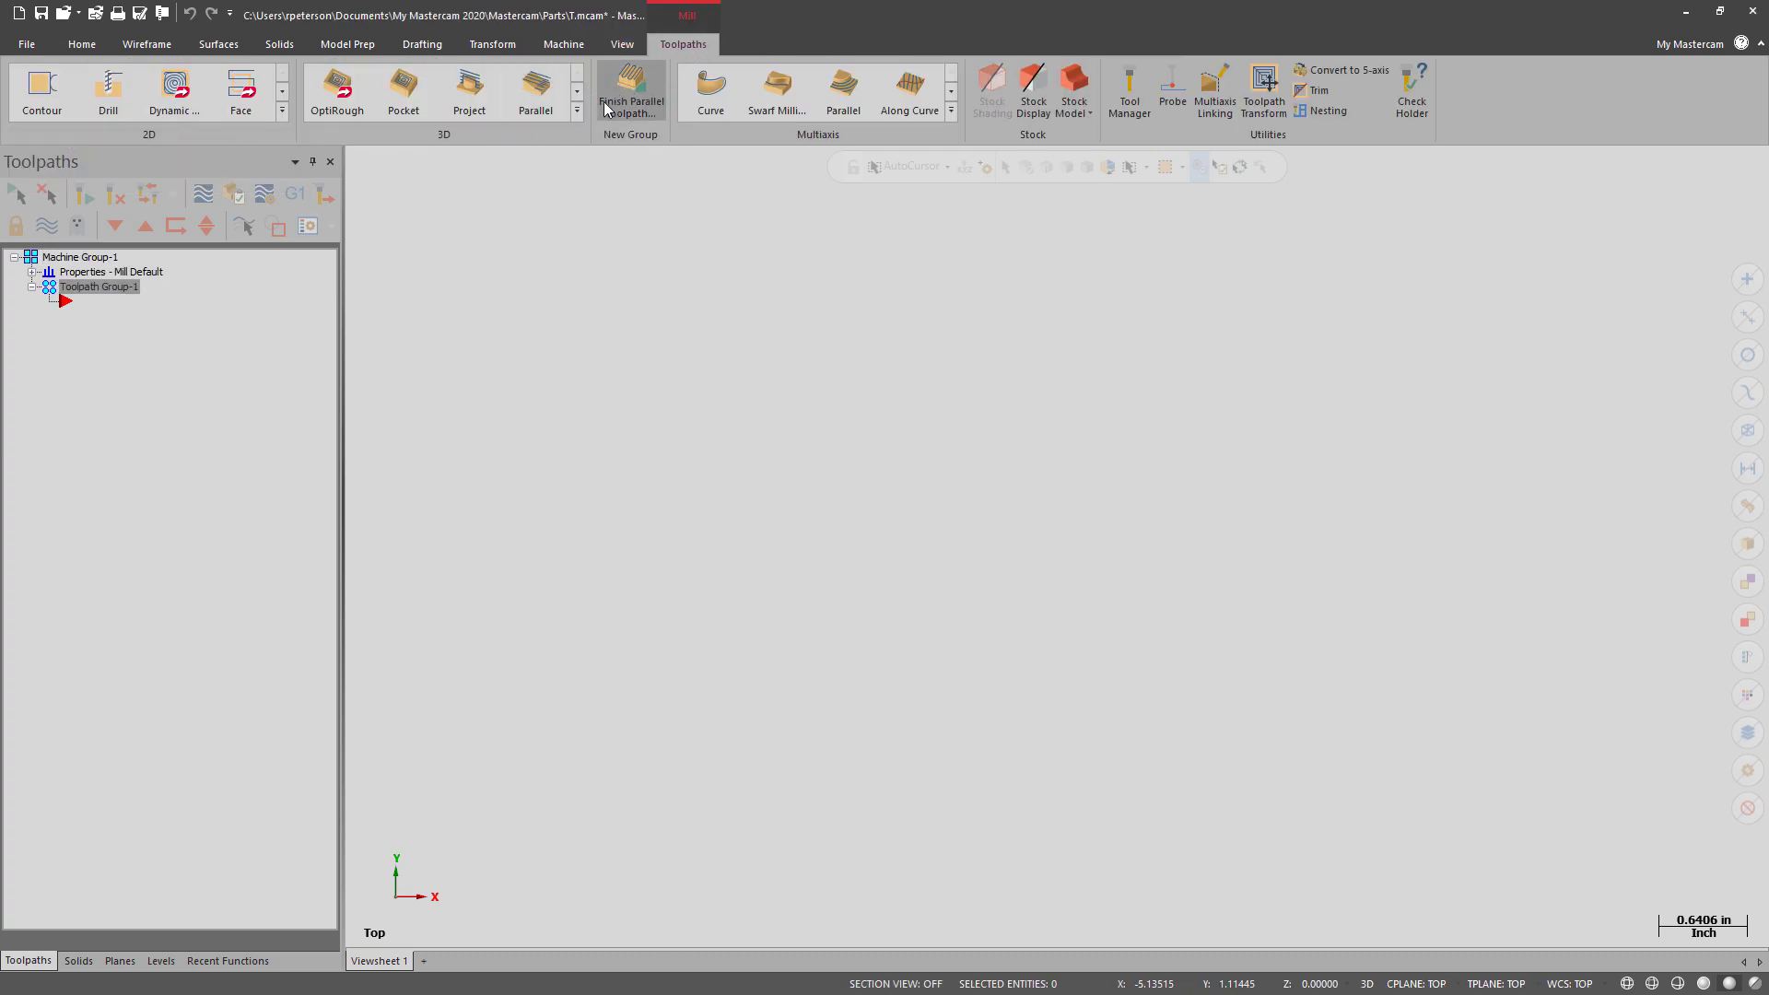
pyautogui.moveTo(630, 92)
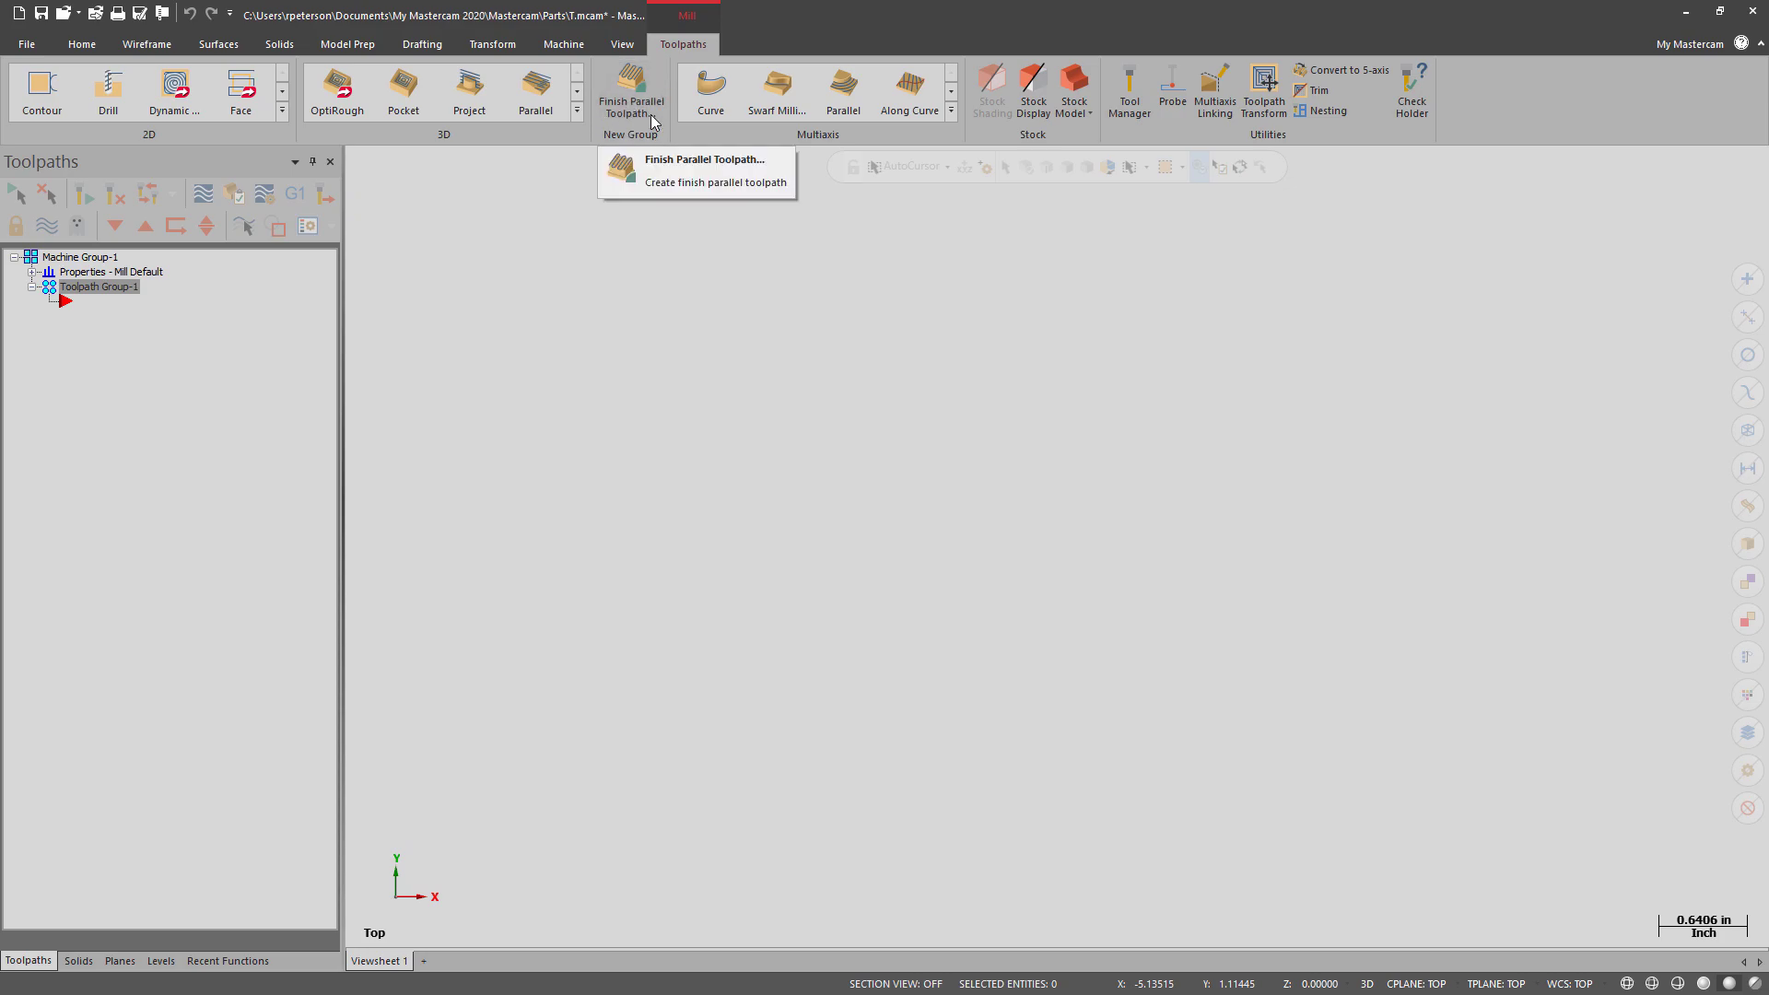